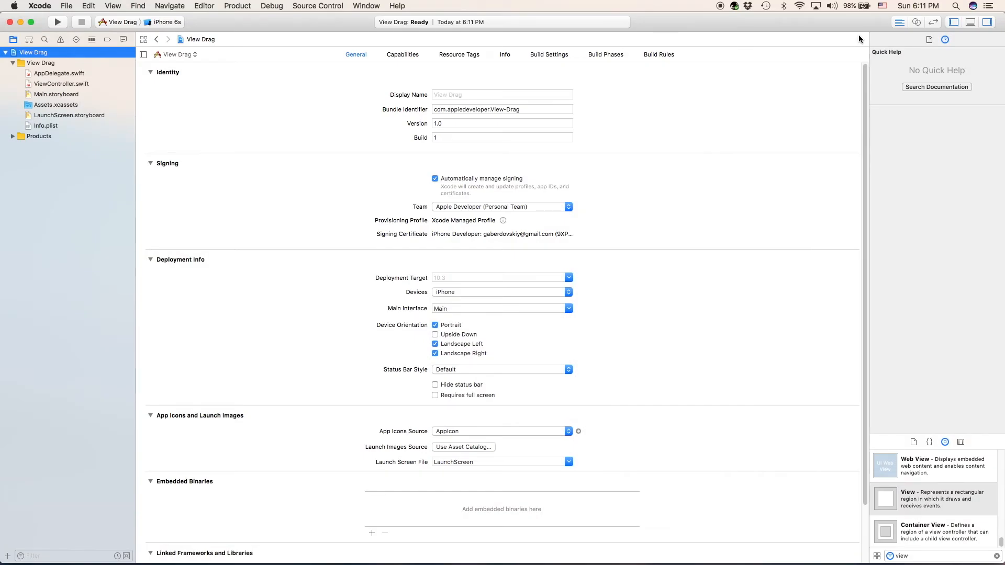
Show Main.storyboard and select the view controller's root view on the canvas
left_click(56, 94)
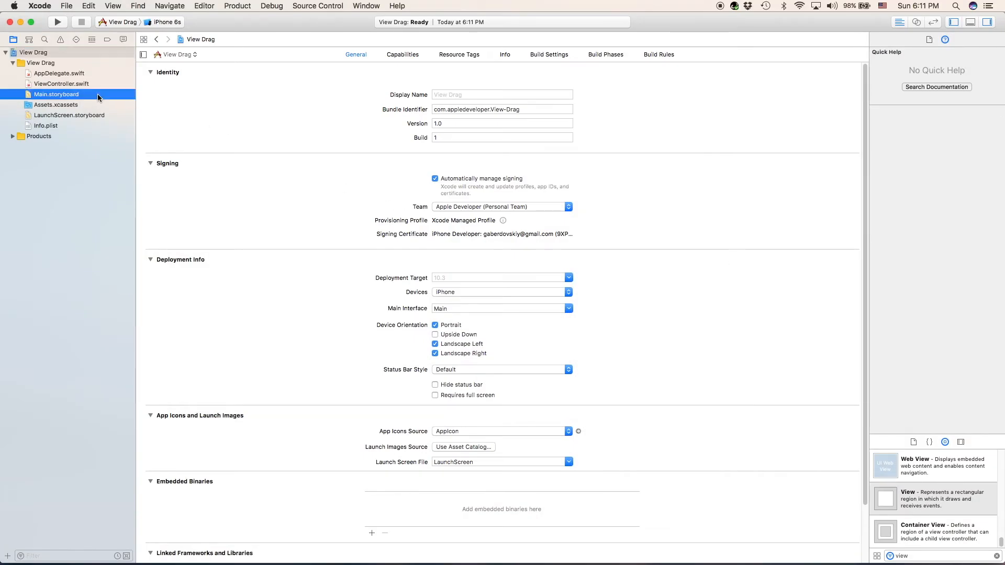
left_click(56, 94)
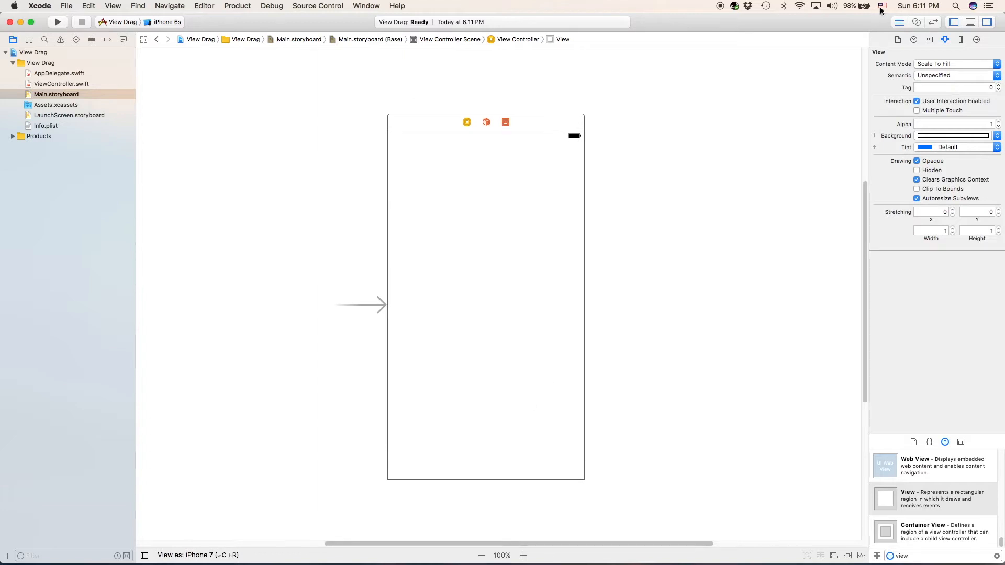
Set the main view's background colour to hex F2F2F2 via the RGB Sliders panel
left_click(951, 135)
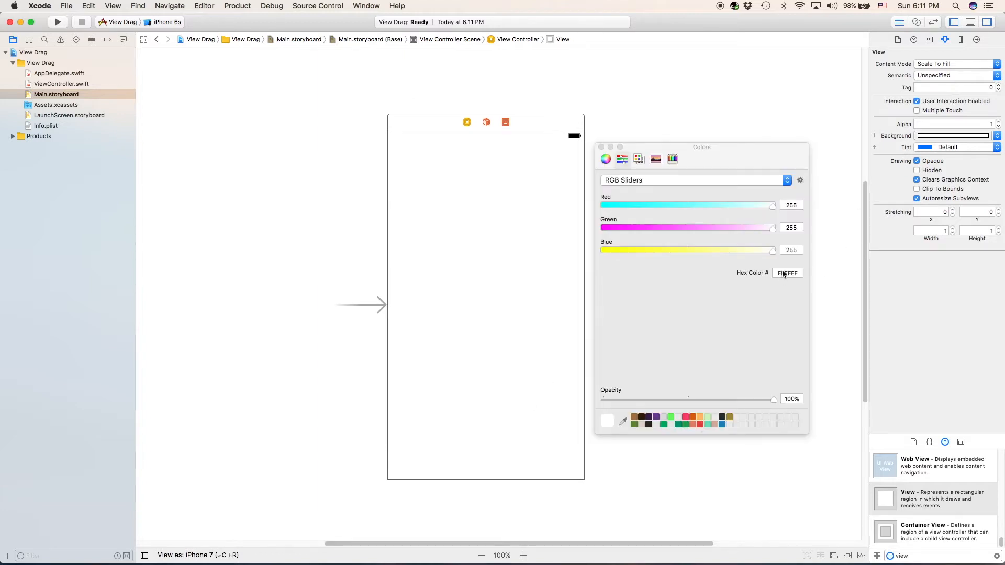
left_click(787, 273)
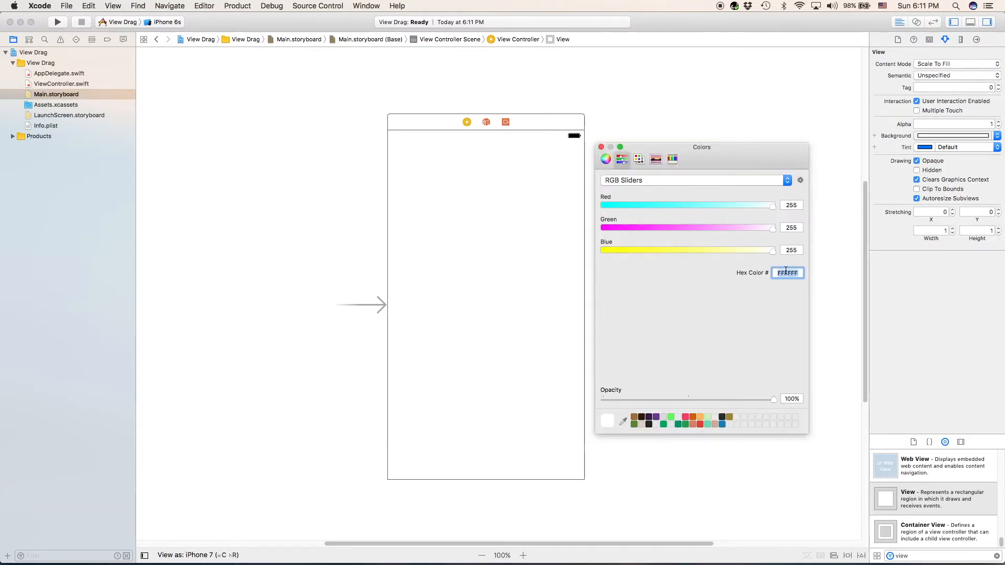
type("F2F2F2")
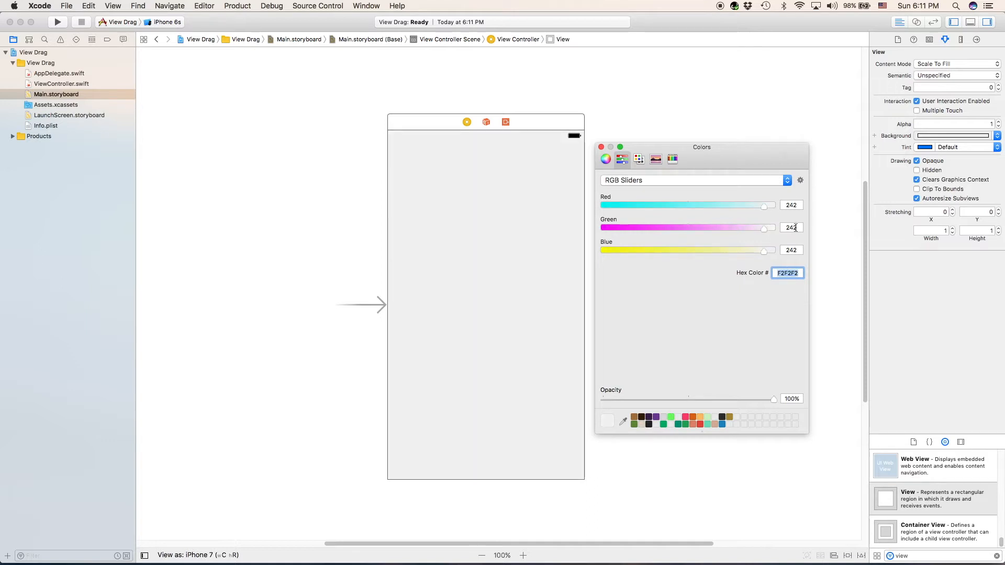
left_click(601, 147)
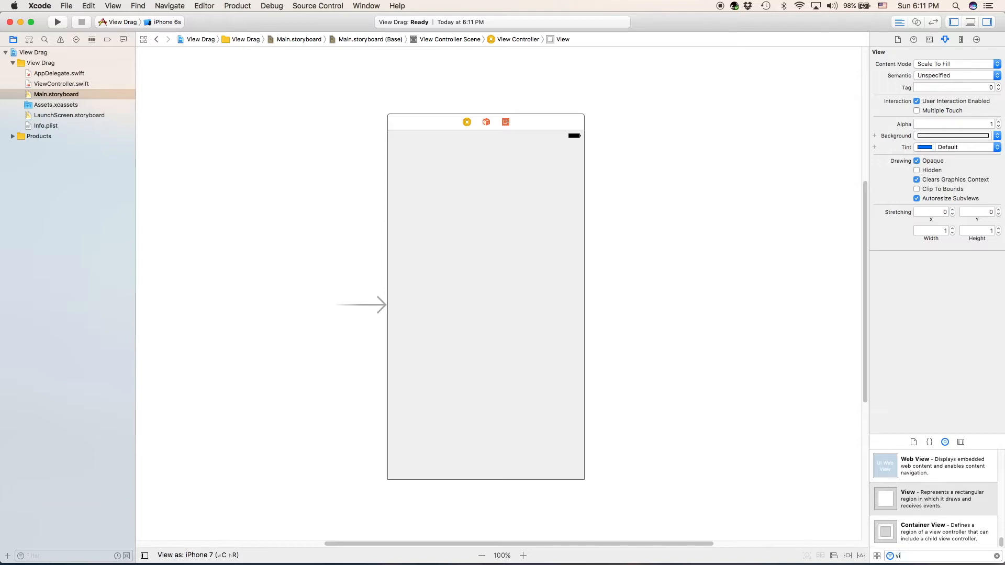
Add a plain View from the Object library, size it 240 by 240 and centre it
type("iew")
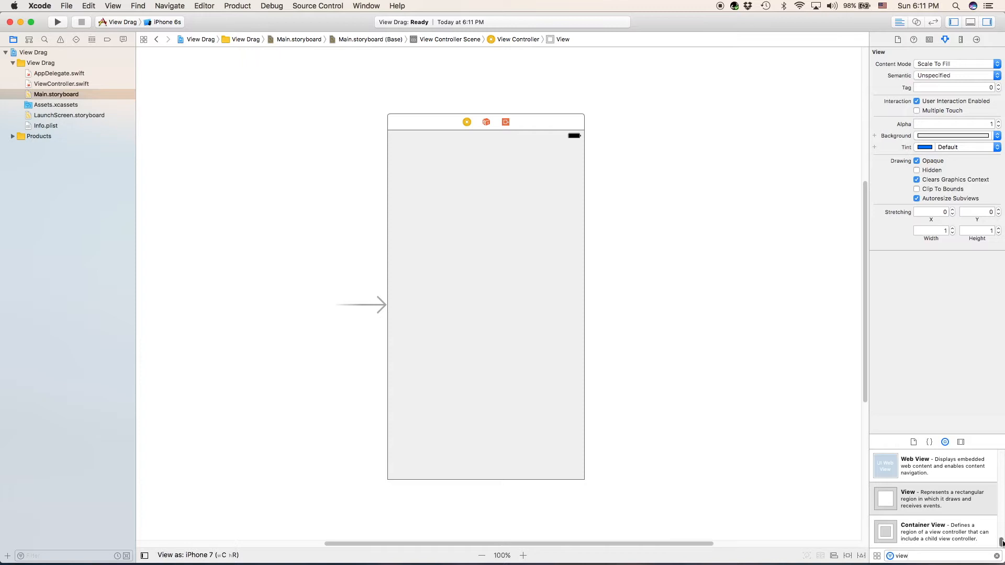
mouse_move(944, 520)
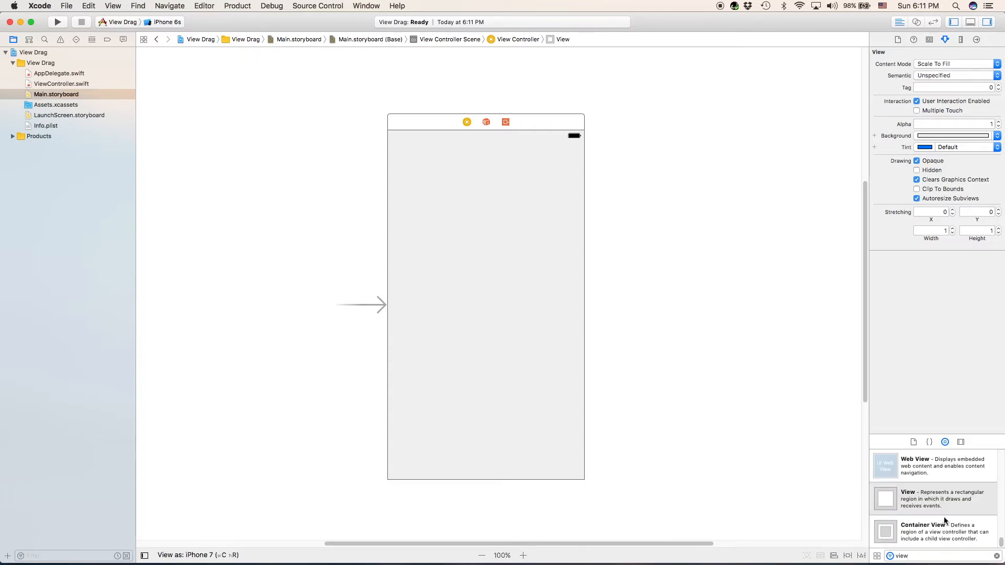
left_click_drag(908, 498, 491, 315)
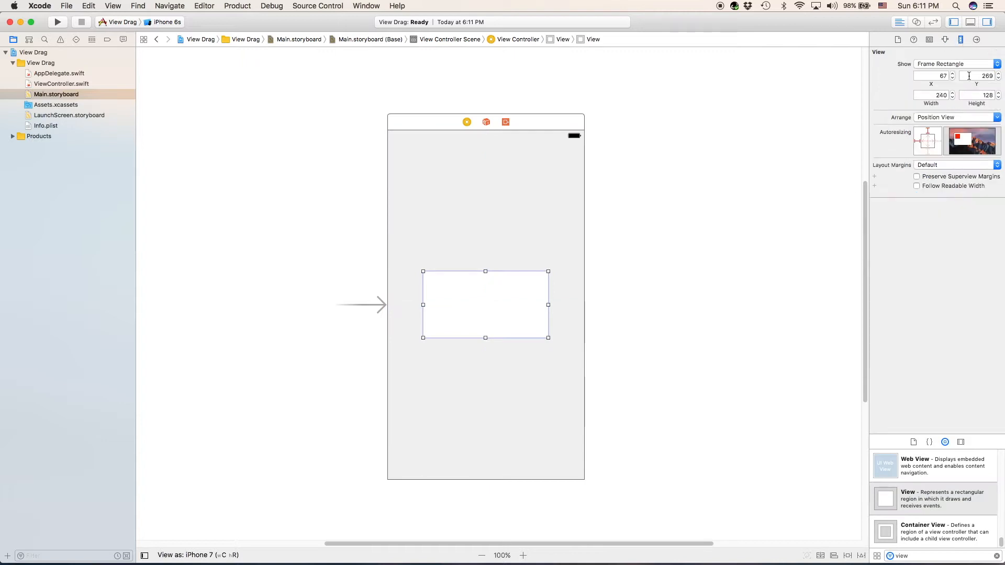
type("240")
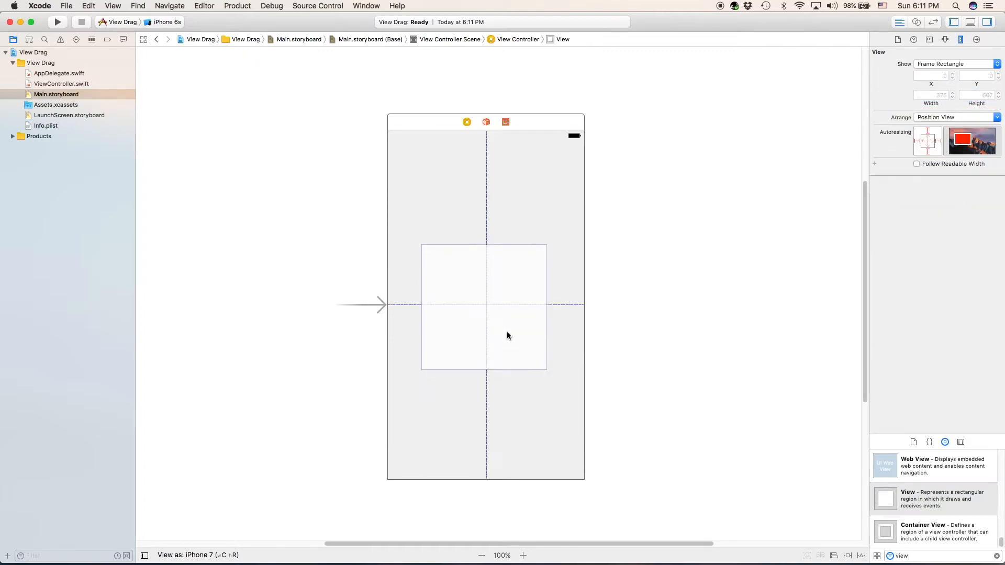
left_click(484, 305)
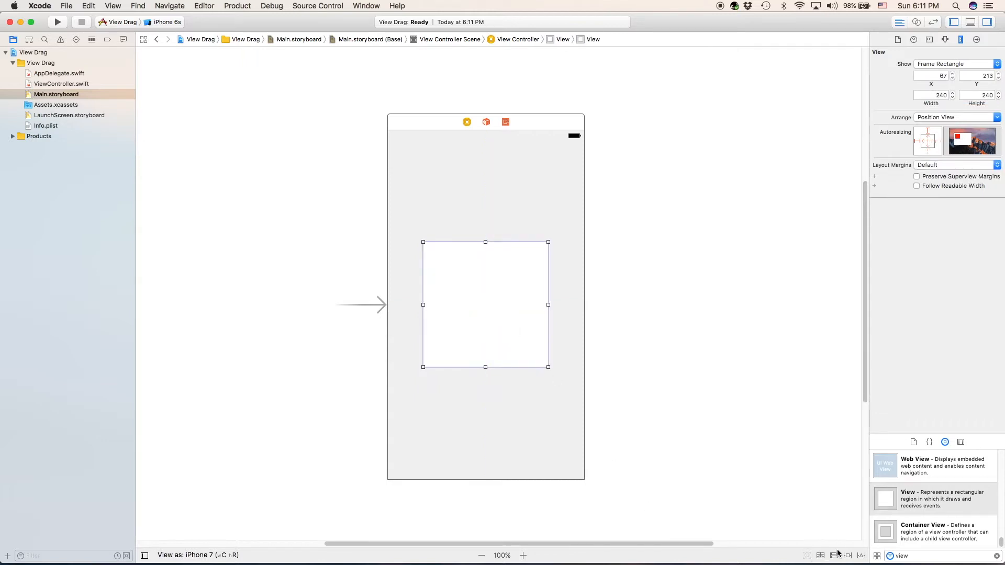
mouse_move(834, 555)
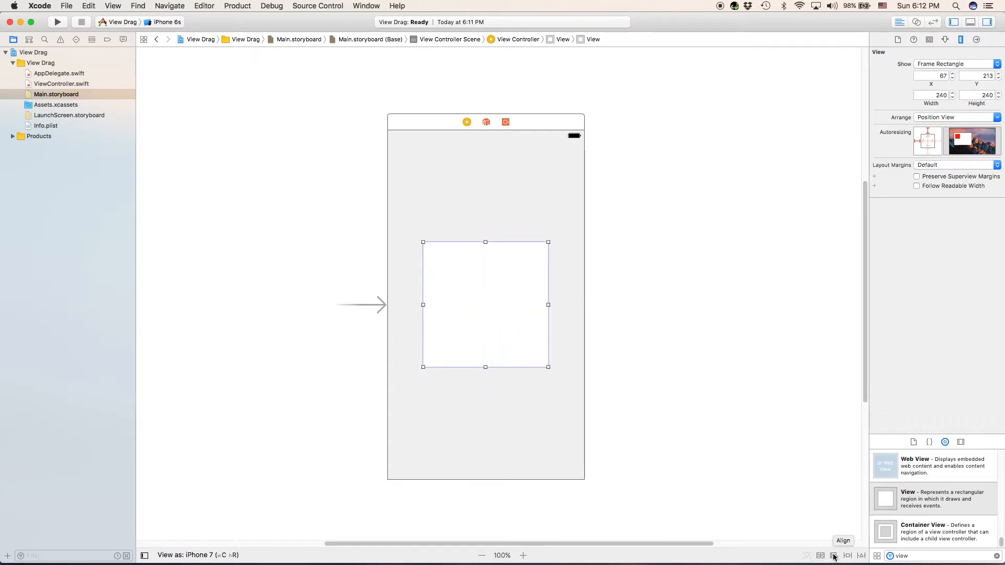
Constrain the square horizontally and vertically in container and fix its width and height
left_click(842, 550)
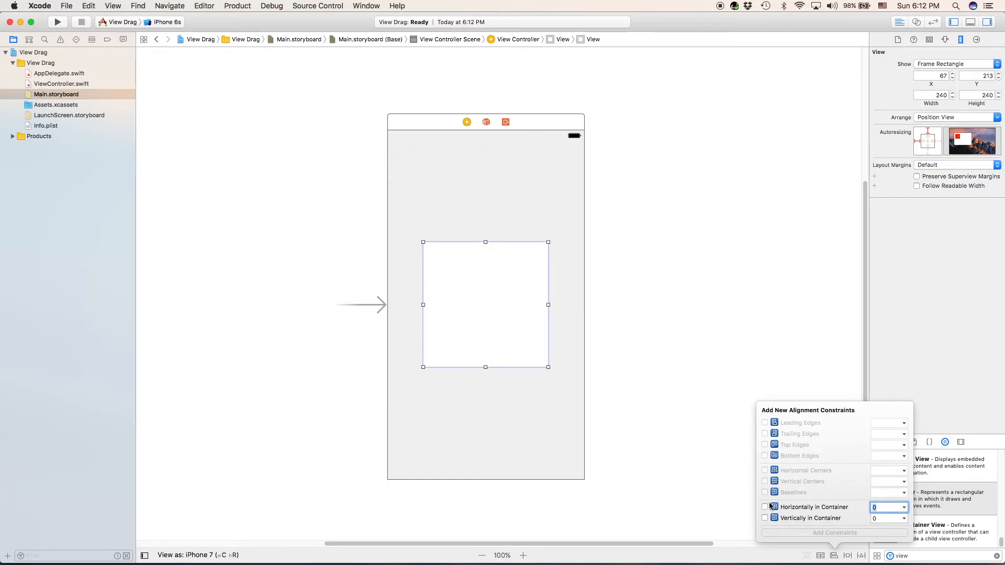
left_click(834, 533)
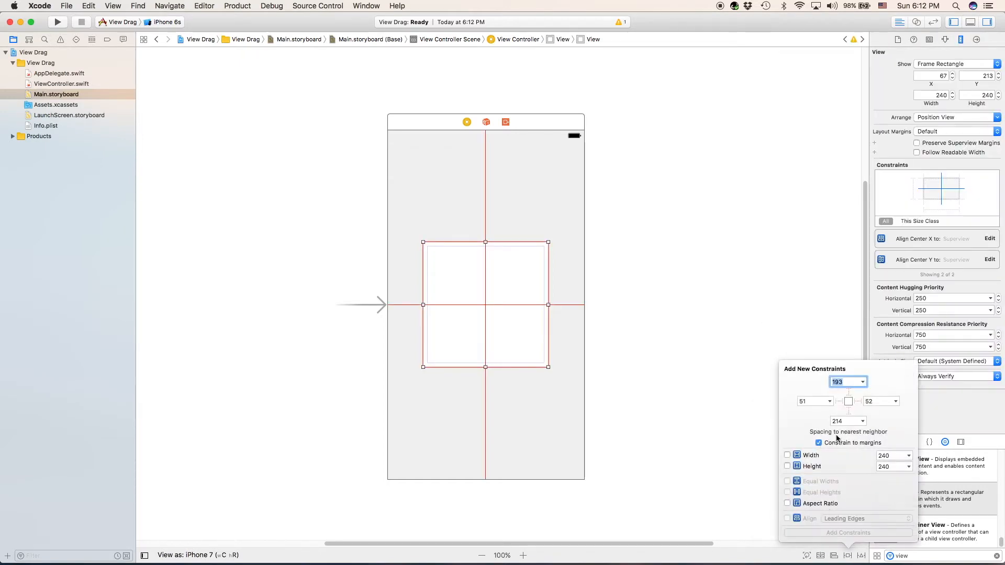
left_click(787, 456)
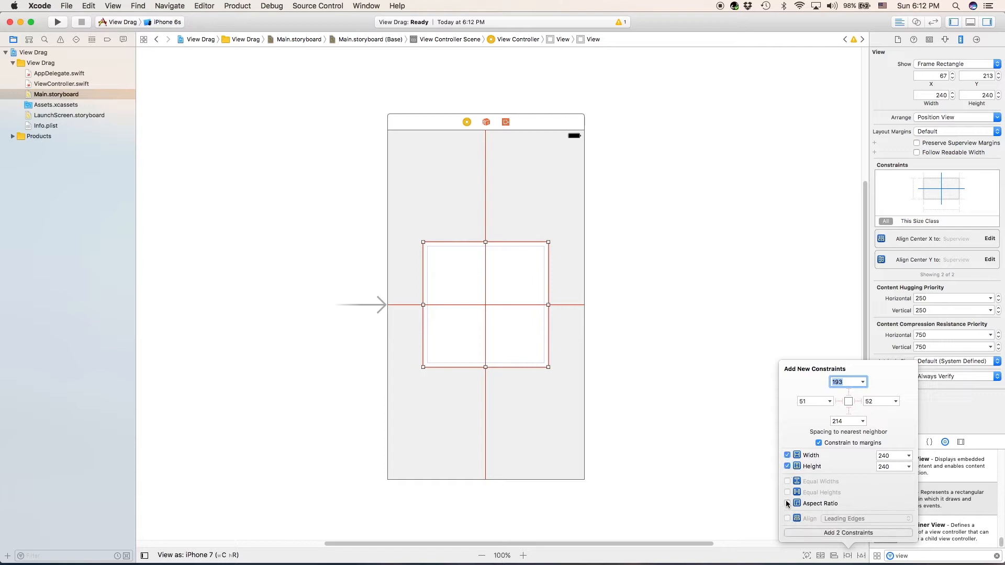
left_click(847, 532)
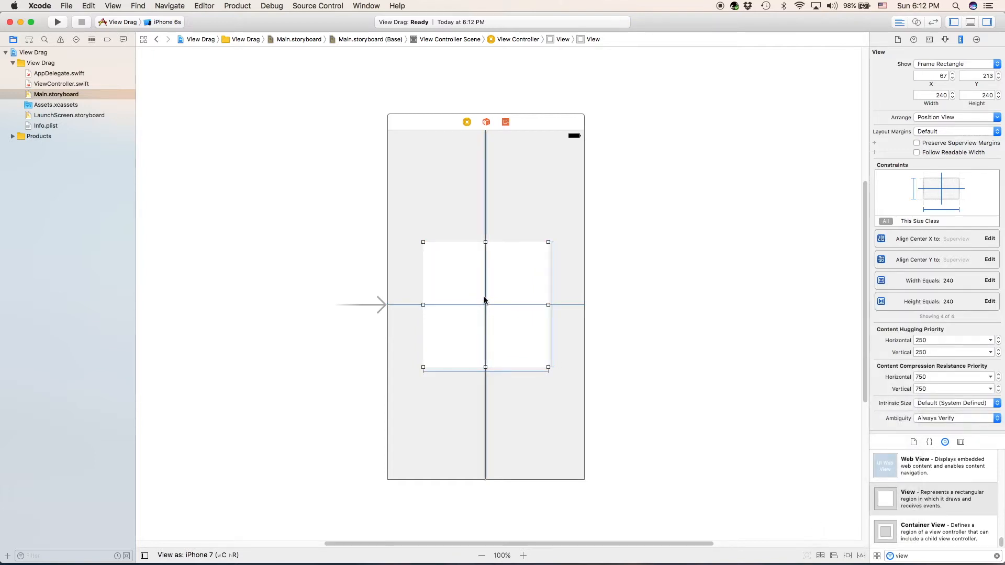
mouse_move(501, 324)
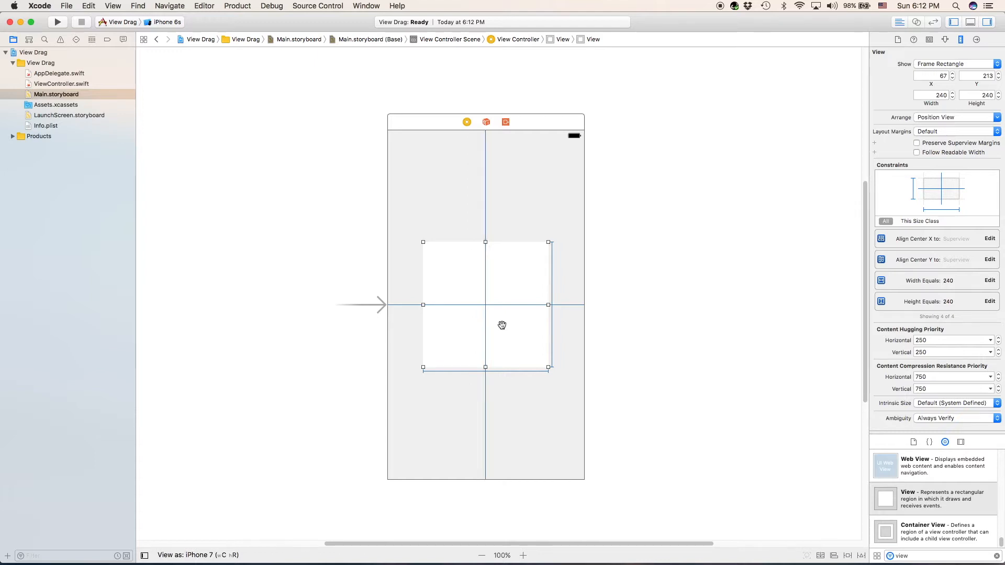
mouse_move(860, 541)
type("pan")
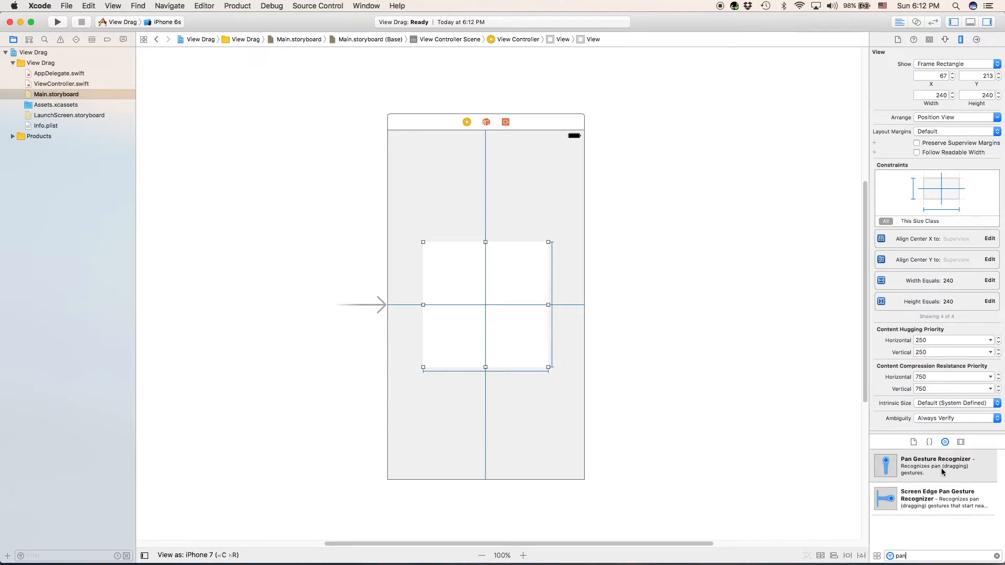
Drop a Pan Gesture Recognizer from the Object library onto the square view
left_click_drag(886, 464, 500, 310)
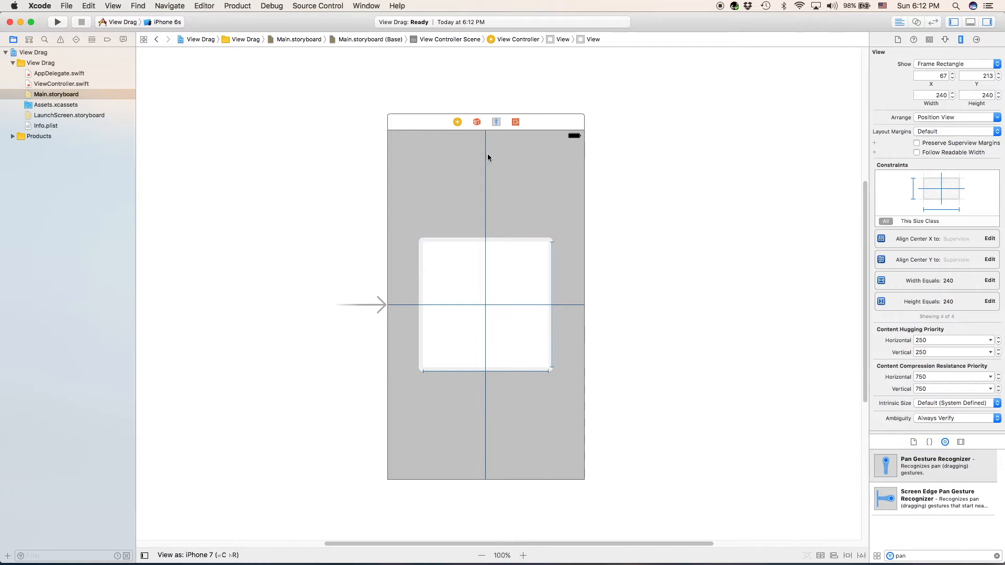
mouse_move(495, 121)
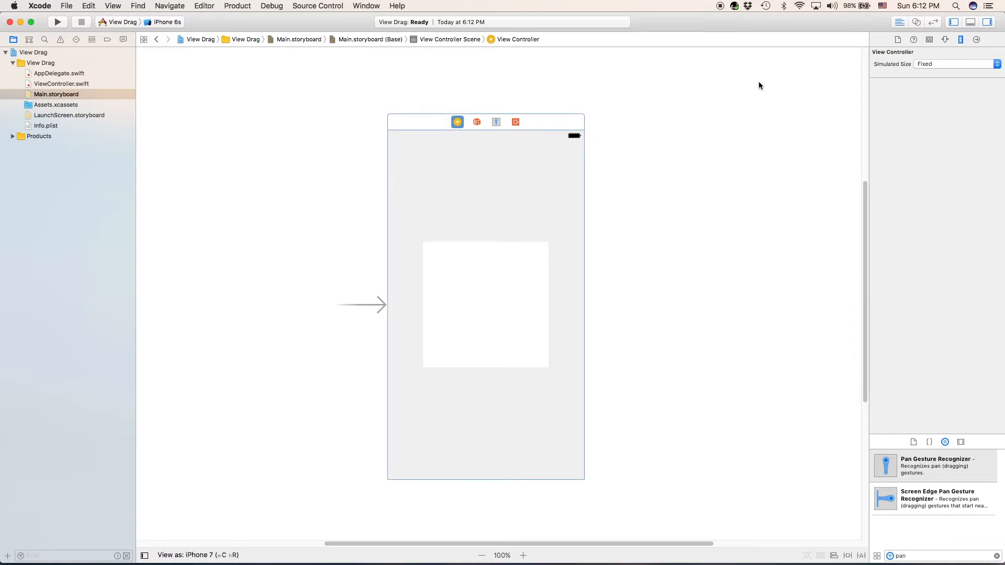
mouse_move(772, 205)
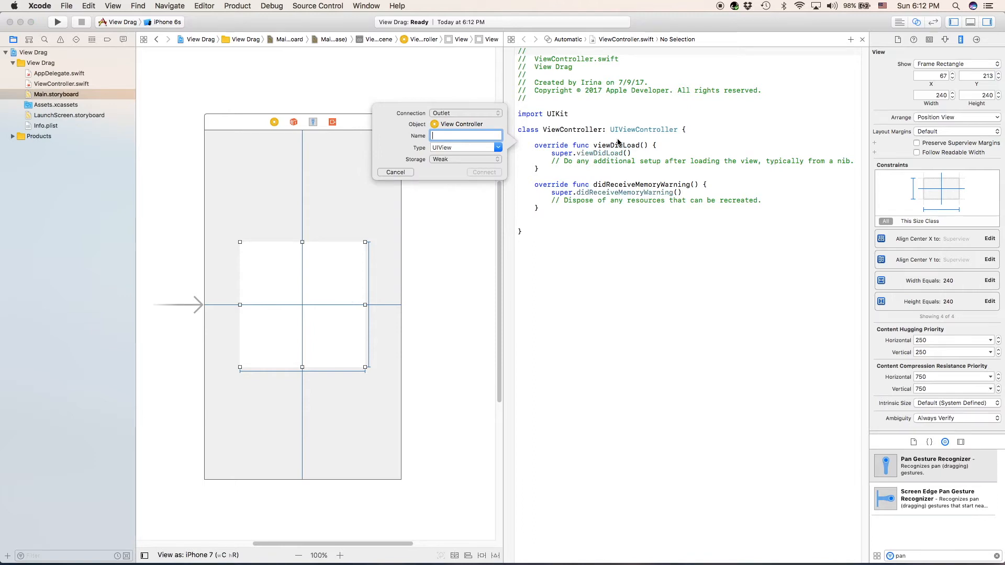
Create a dragView outlet for the square and a gestureRecognizer outlet for the pan recognizer
type("dragView")
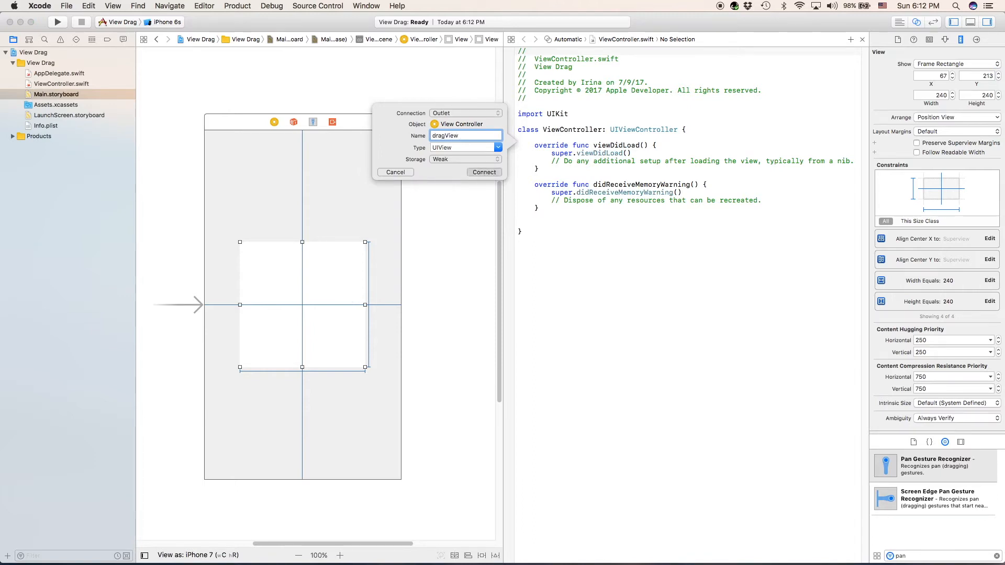
left_click(483, 172)
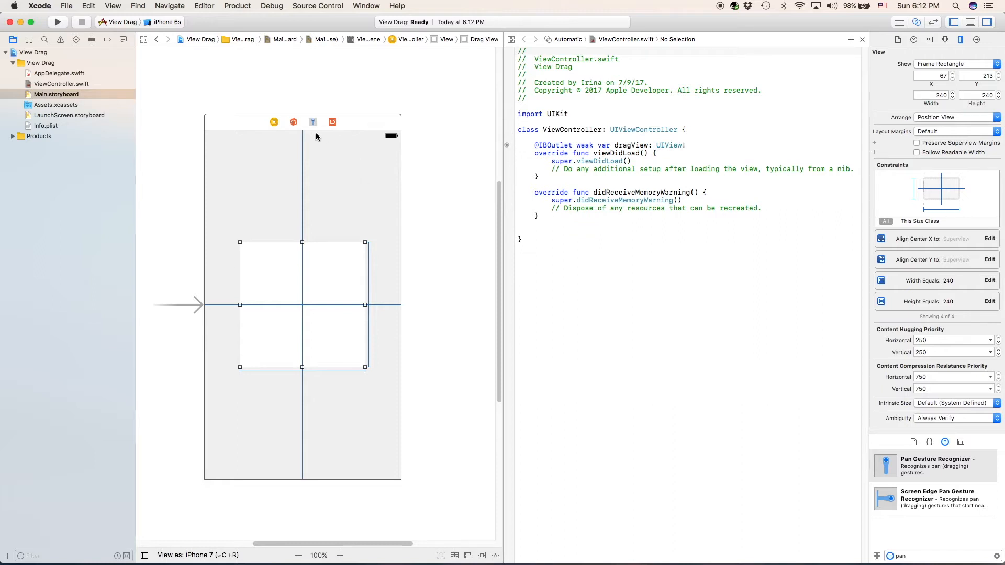
left_click_drag(313, 121, 584, 133)
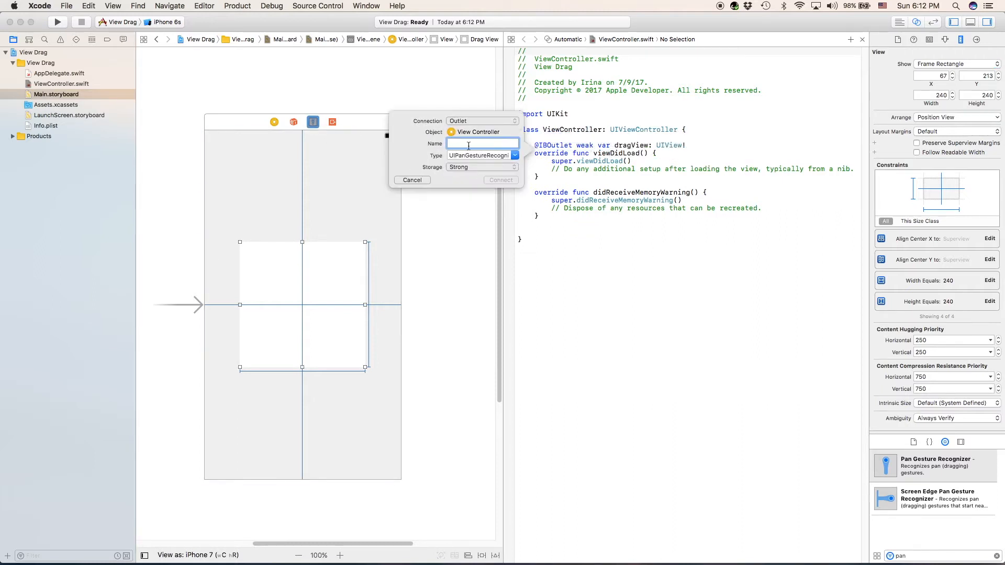
type("gestureRecogni")
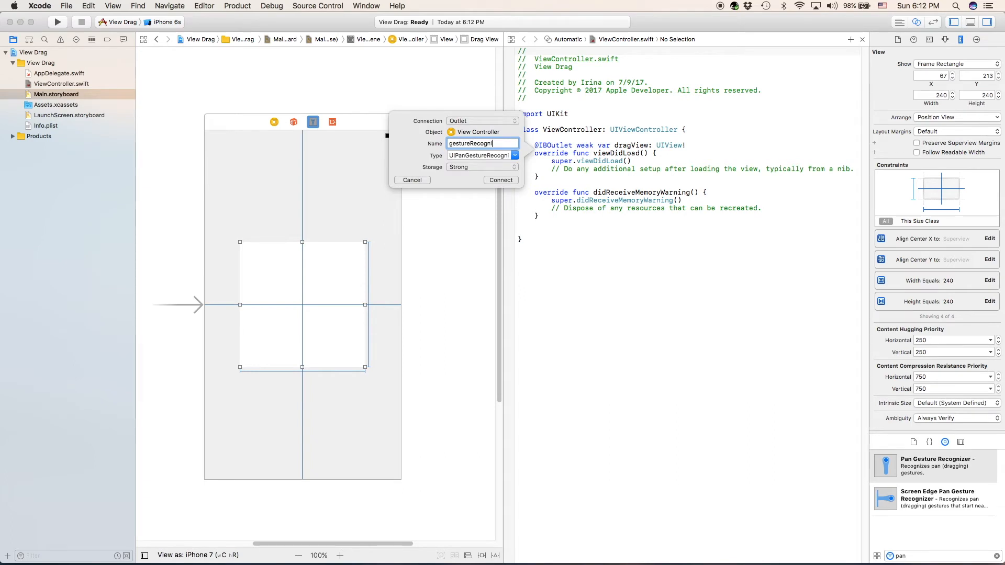
left_click(501, 180)
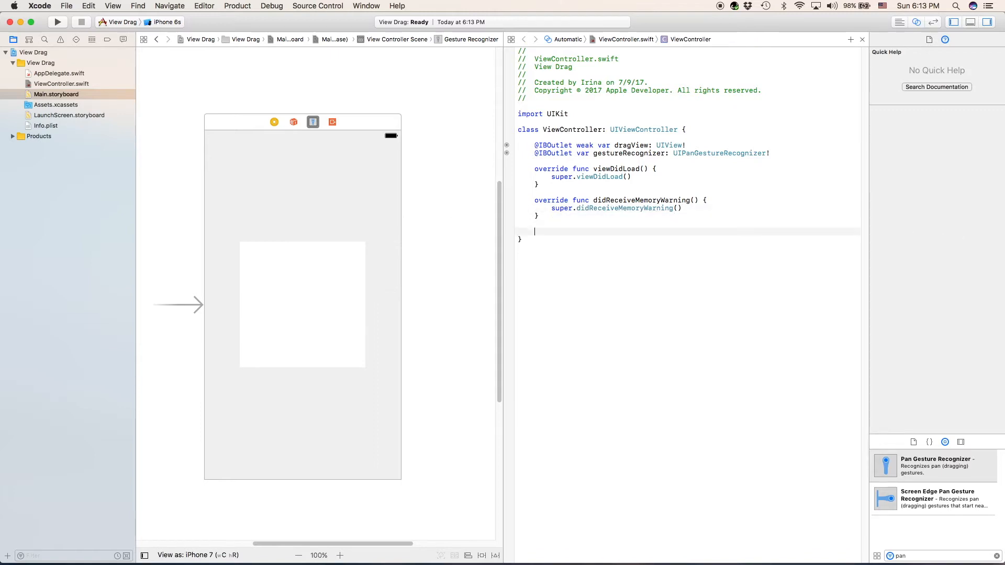
left_click(301, 305)
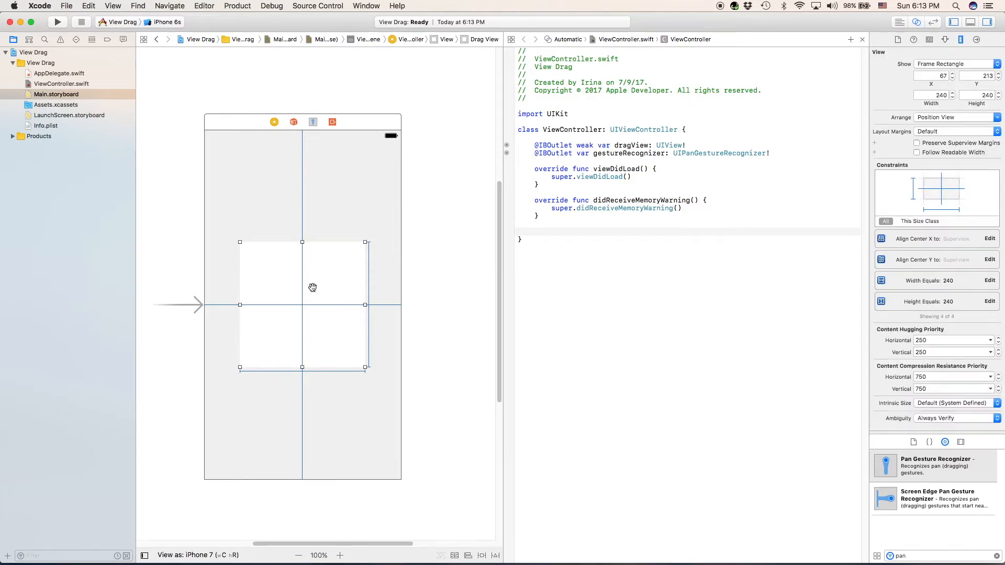
left_click_drag(312, 287, 610, 226)
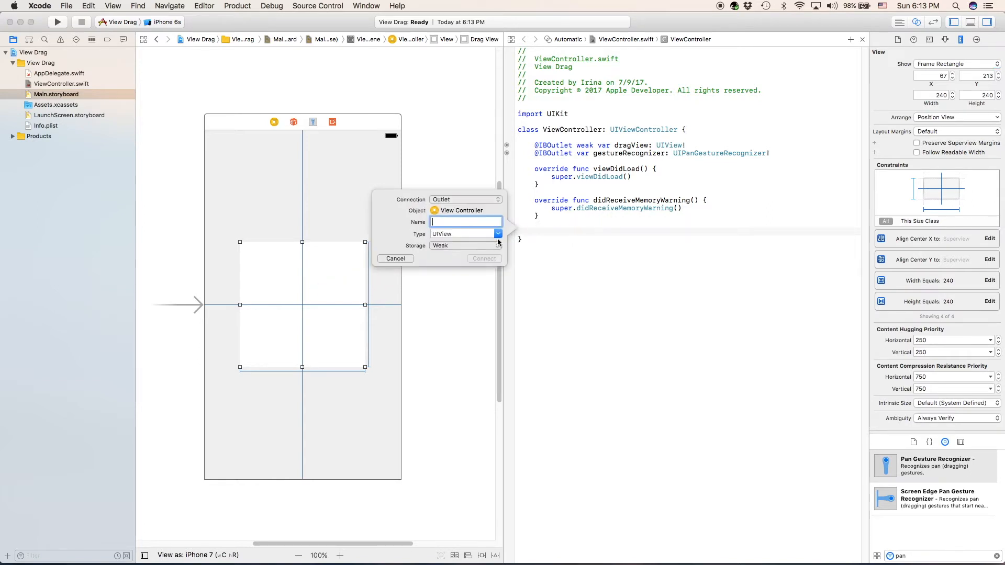
left_click(465, 199)
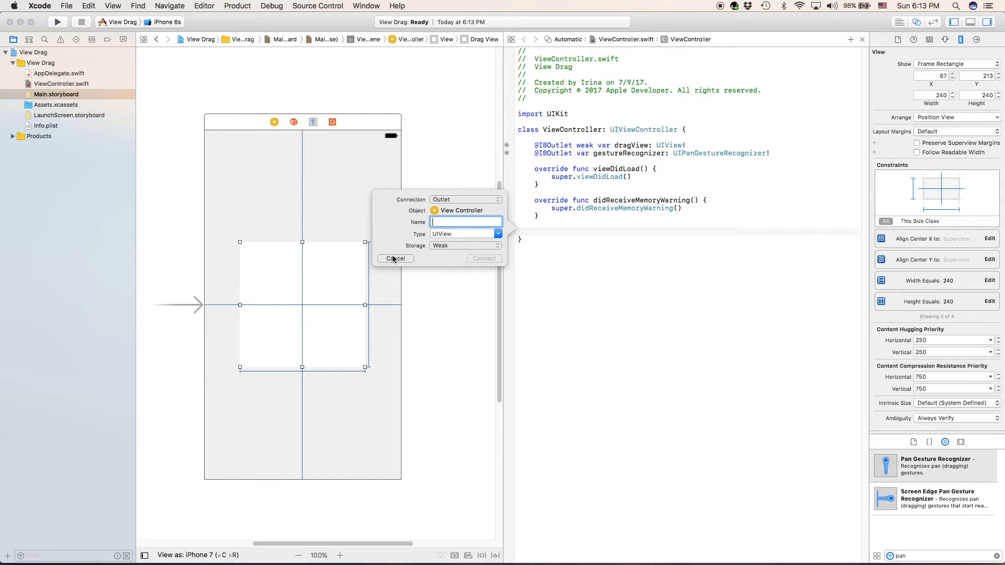
left_click(395, 259)
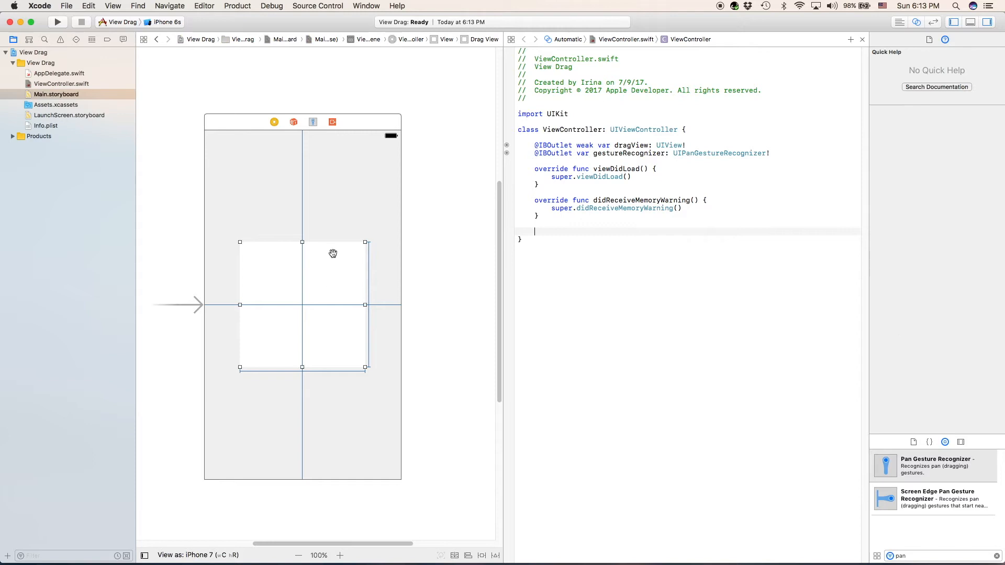
Connect the pan gesture recognizer into ViewController.swift as an Action connection
left_click(313, 121)
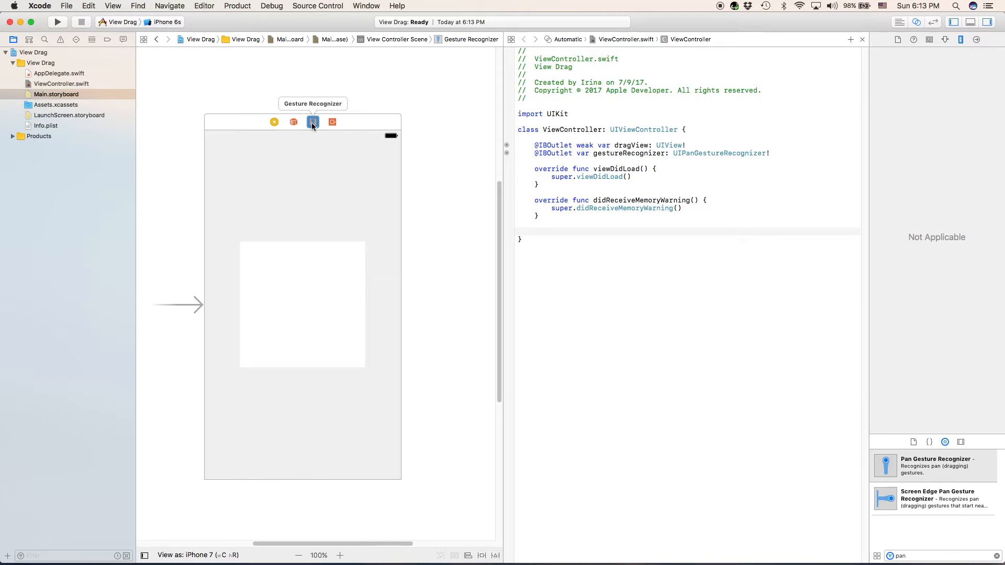
left_click_drag(313, 121, 323, 142)
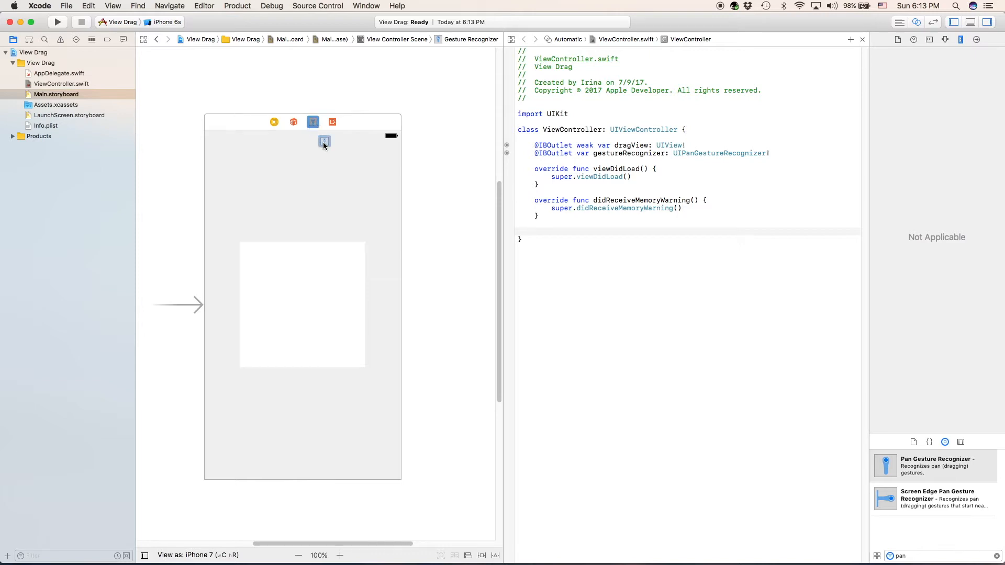
mouse_move(313, 121)
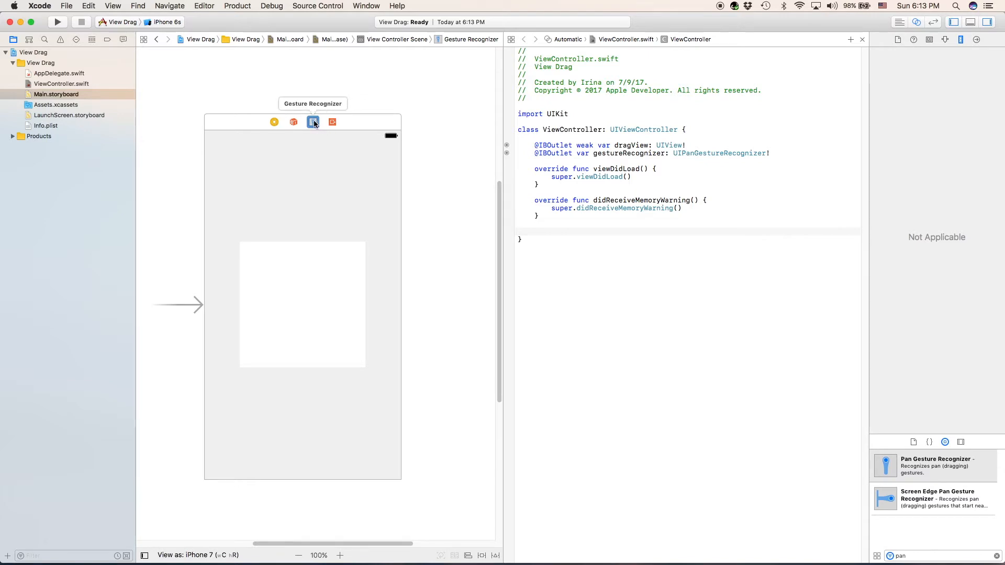
left_click_drag(313, 121, 573, 229)
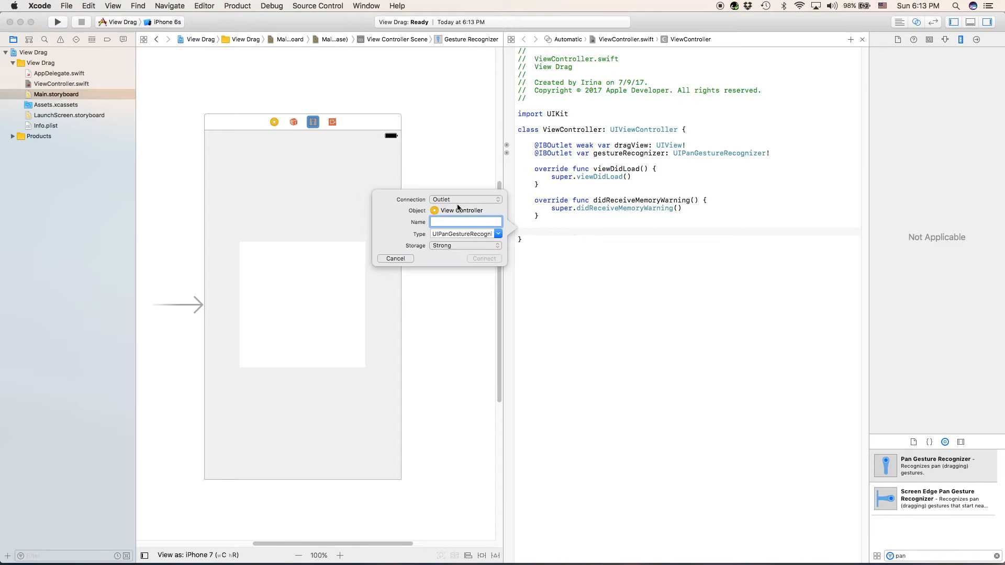
left_click(466, 199)
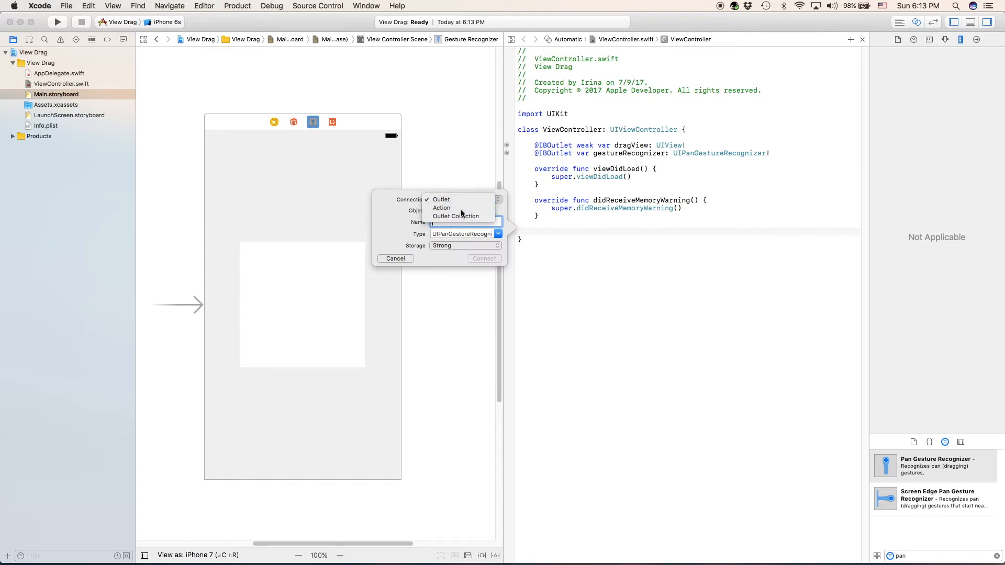
left_click(441, 207)
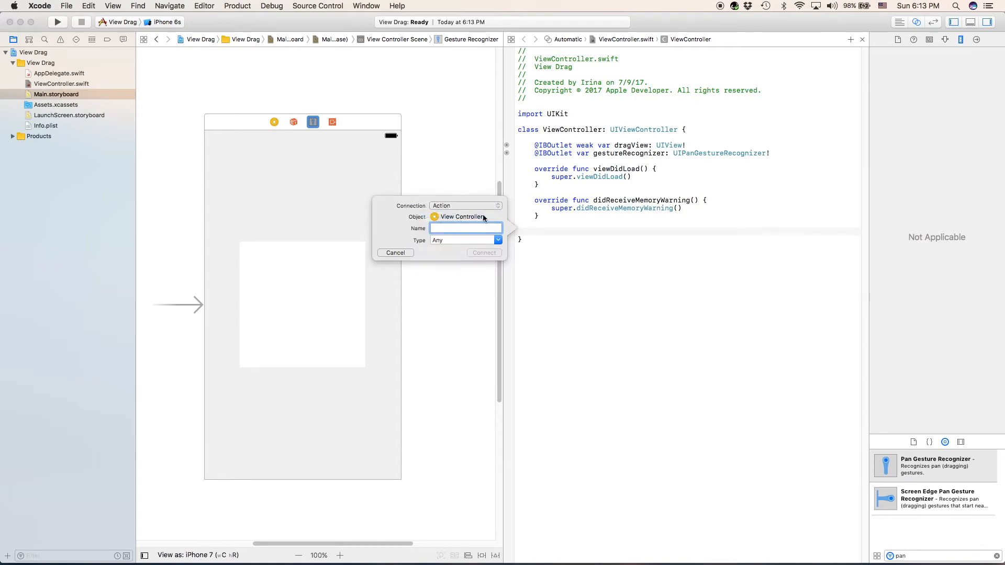
Name the action viewWasDragged and create it
type("v")
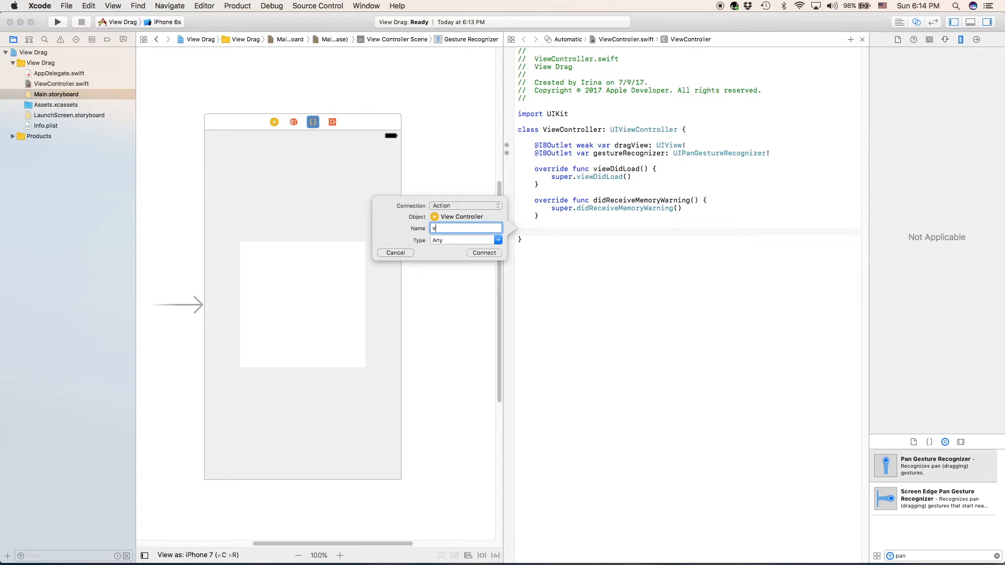
type("iewWasDr")
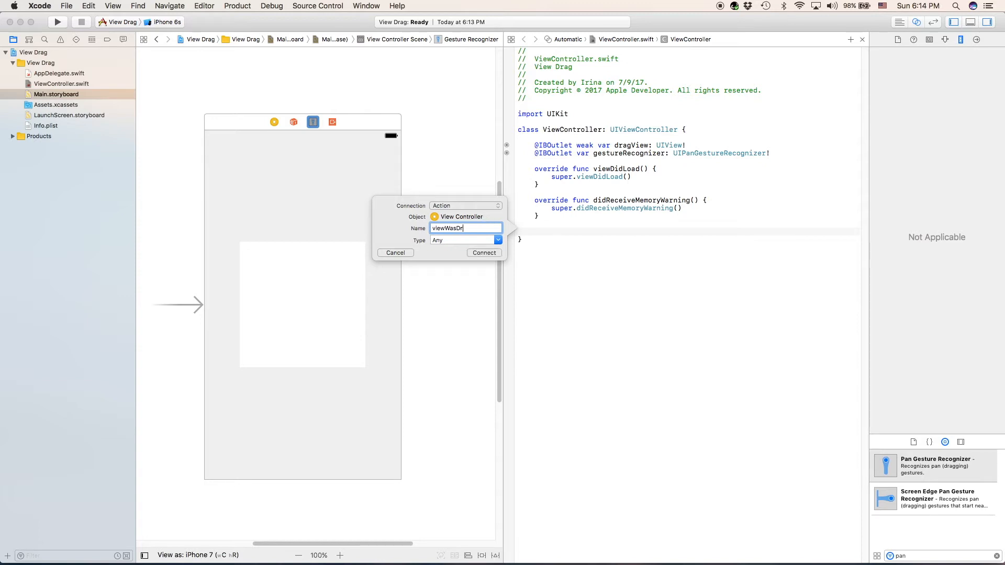
type("gged")
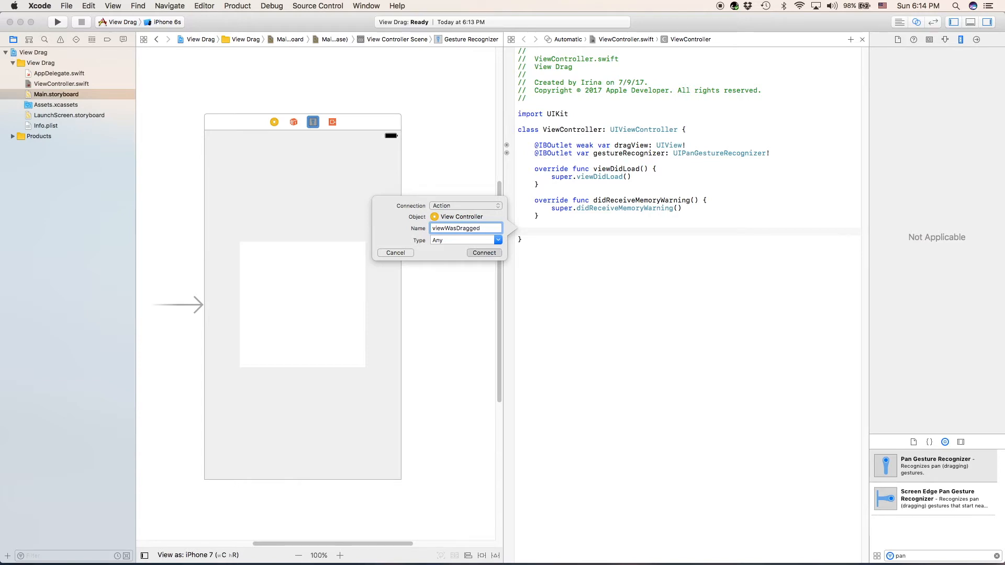
left_click(483, 252)
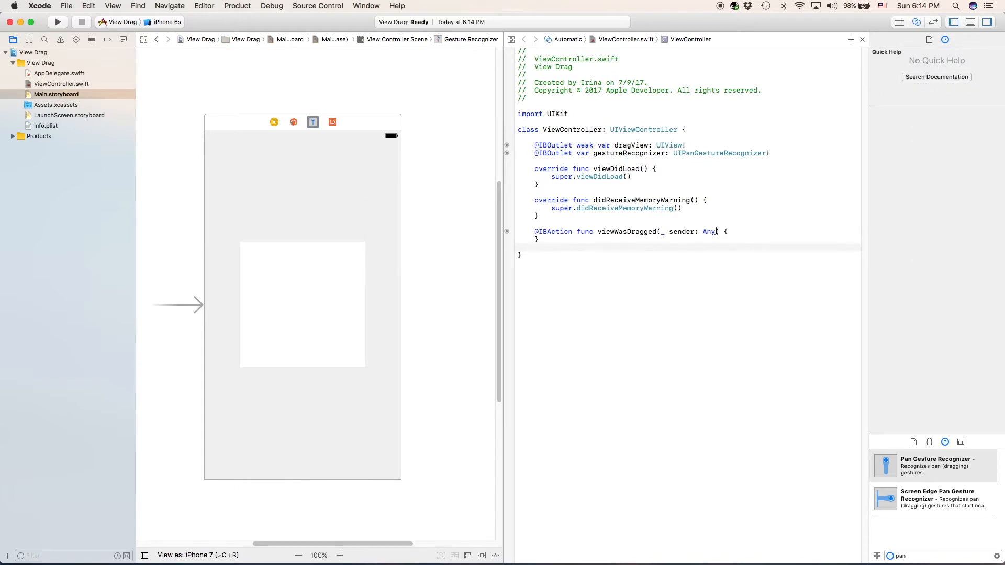
Retype the sender parameter as UIPanGestureRecognizer and place the cursor in the empty body
double_click(710, 231)
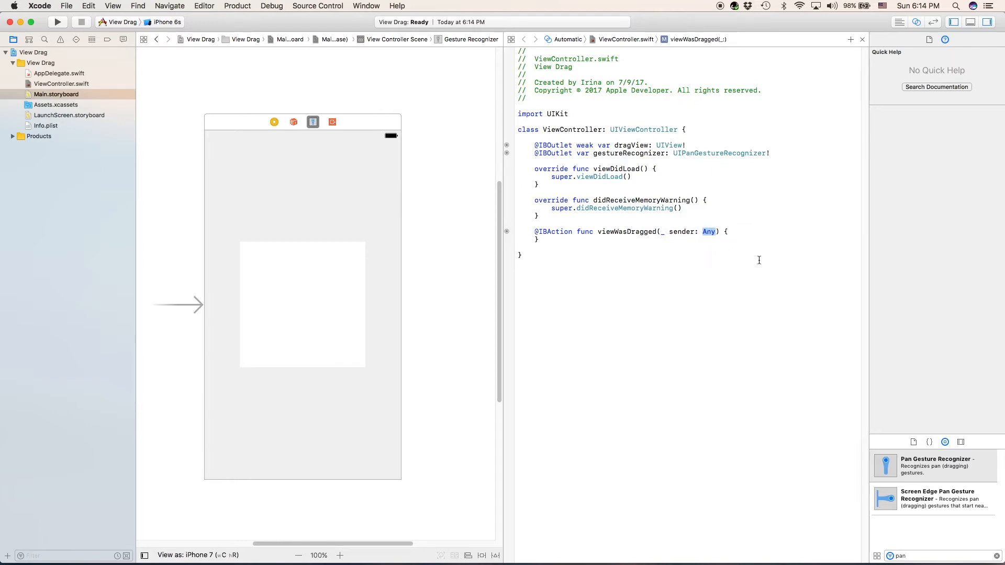
type("UIPanGes")
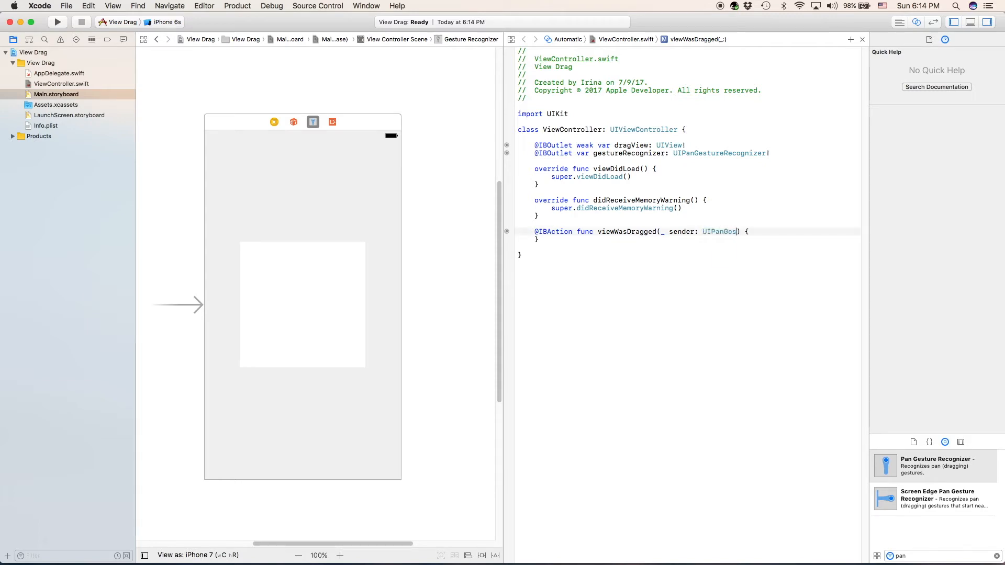
type("tureRecognizer")
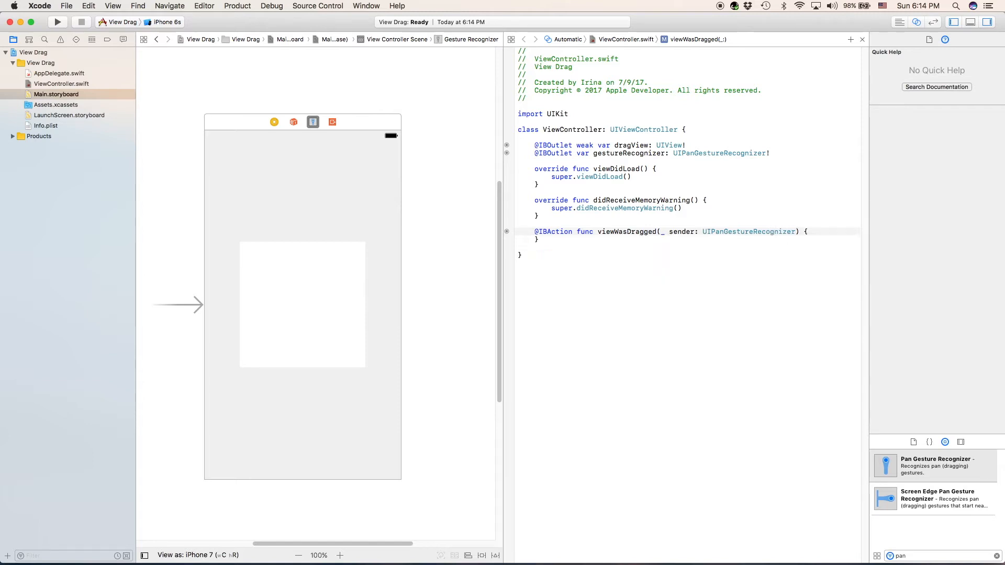
left_click(552, 239)
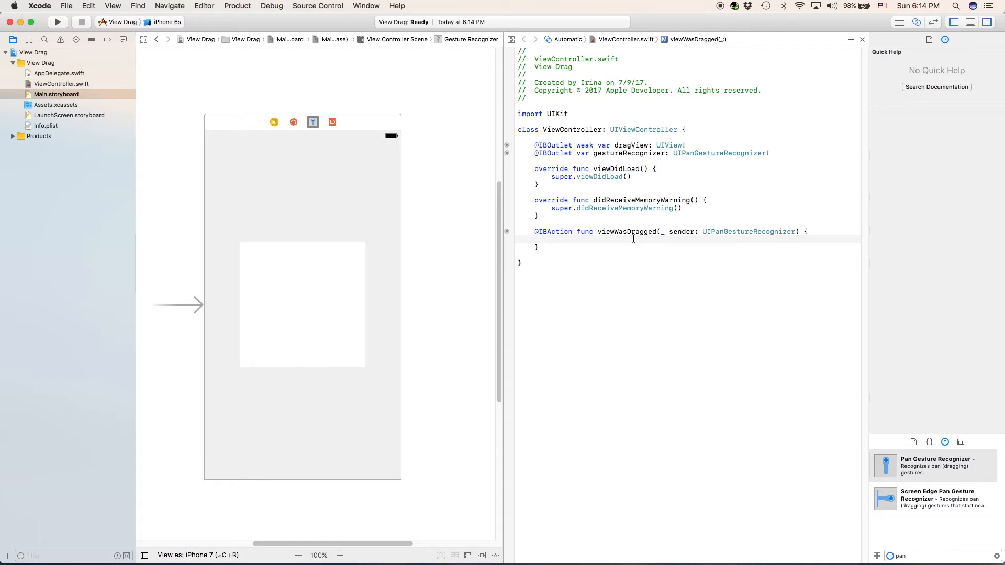
left_click(552, 240)
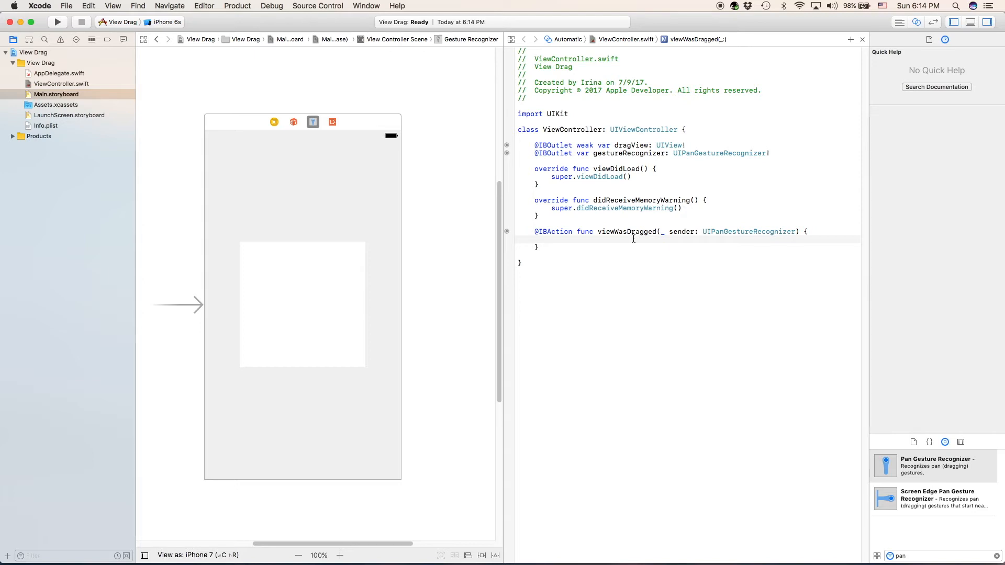
left_click(552, 240)
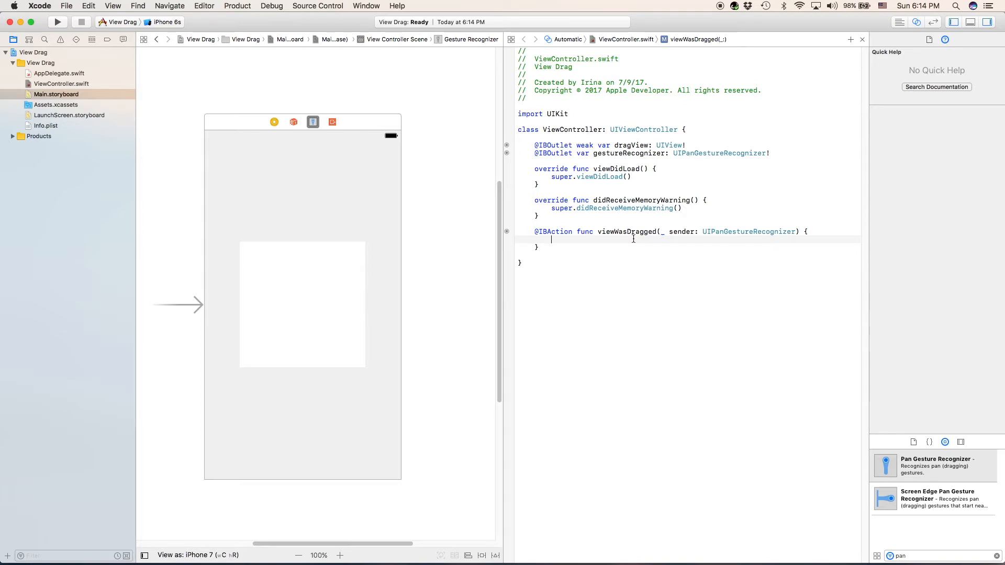
Write let translation = sender.translation(in: dragView) as the body's first line
type("l")
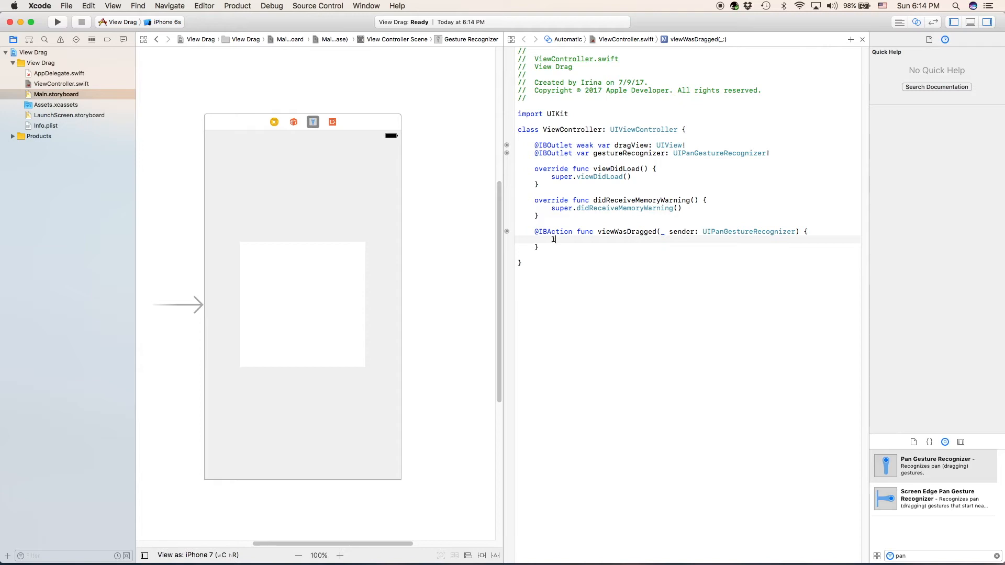
type("let tra")
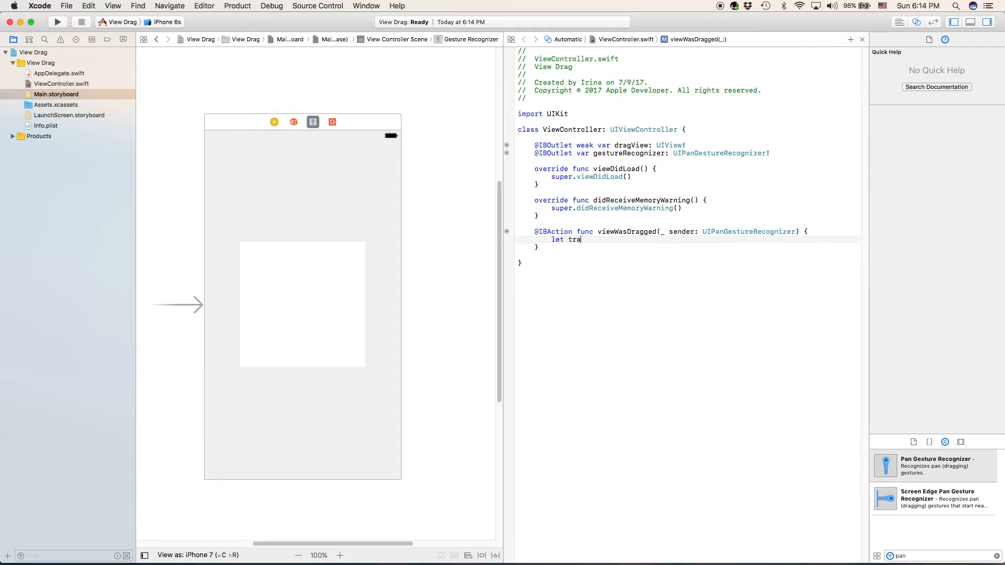
type("nslation")
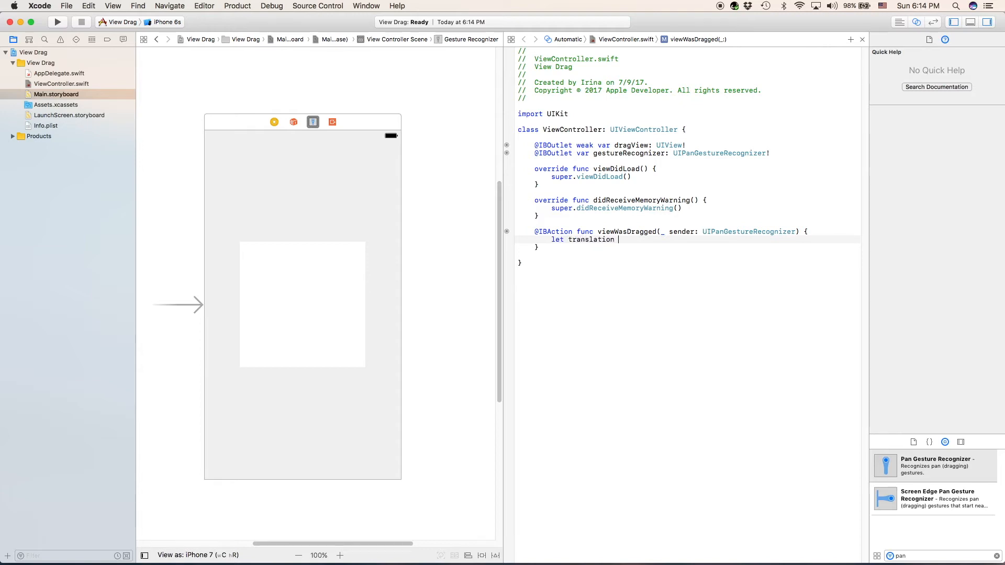
type("= sender")
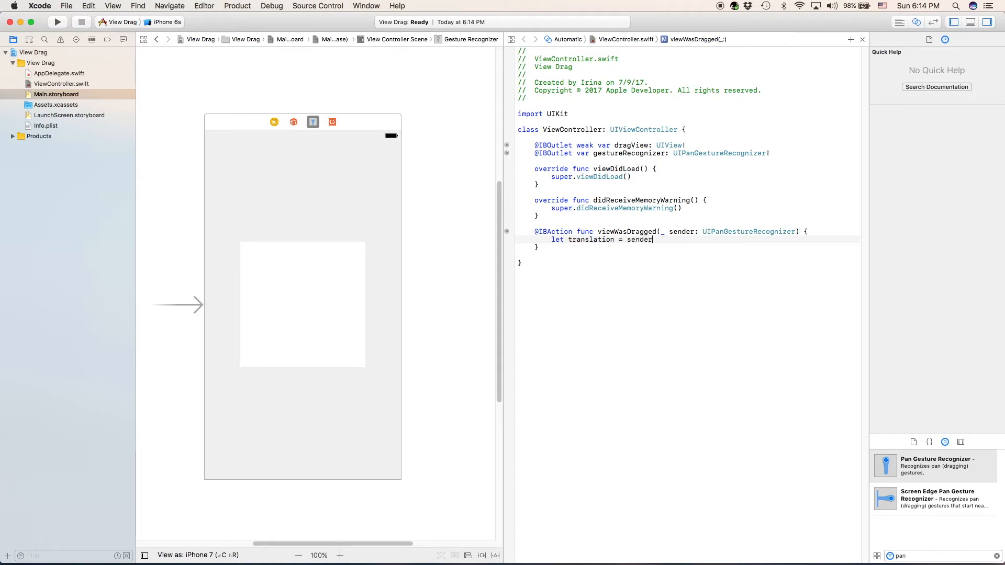
type(".")
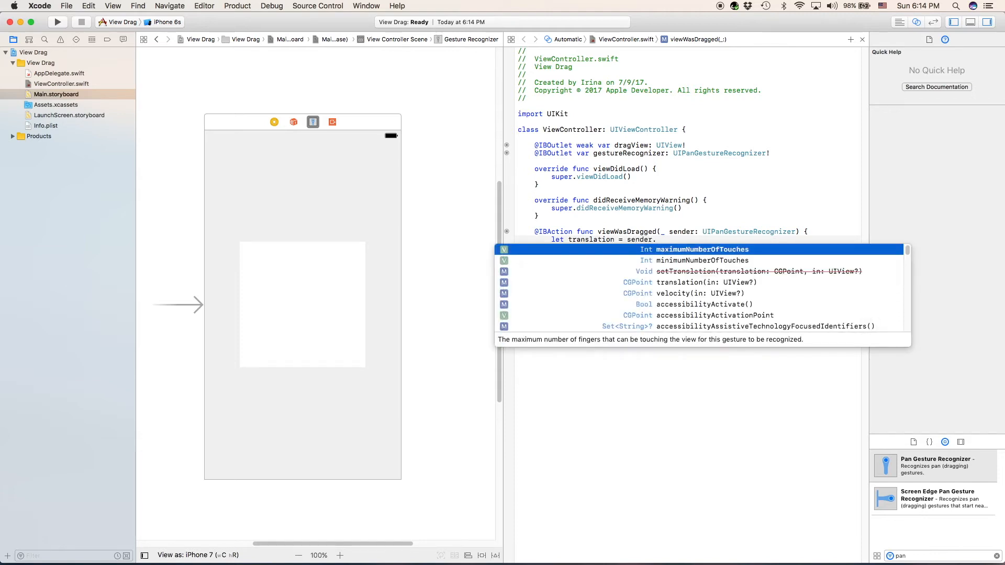
type("translation(in: dragView")
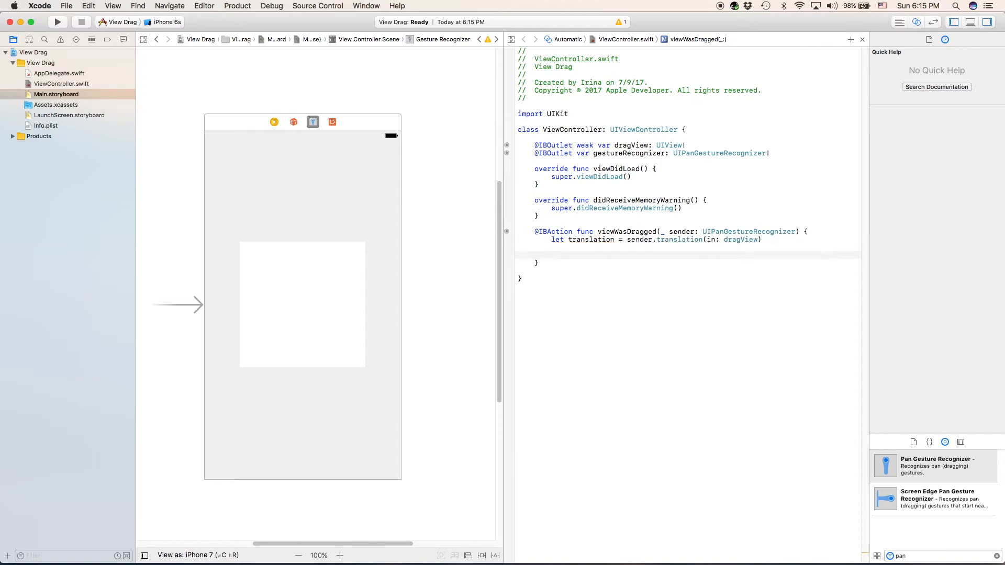
Write sender.view!.center = CGPoint(x: sender.view!.center.x, y: sender.view!.center.y)
type("sender.view!")
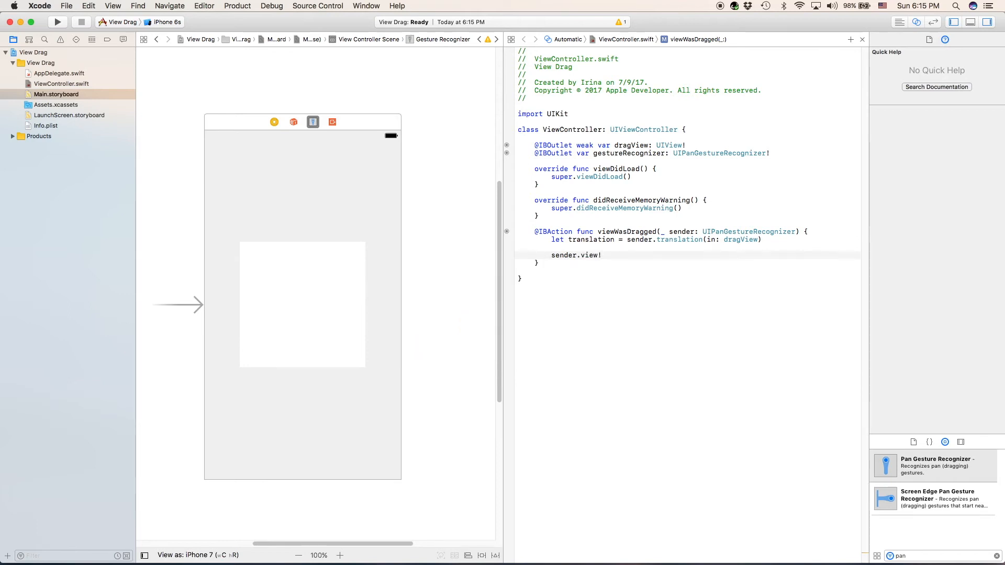
type(".center =")
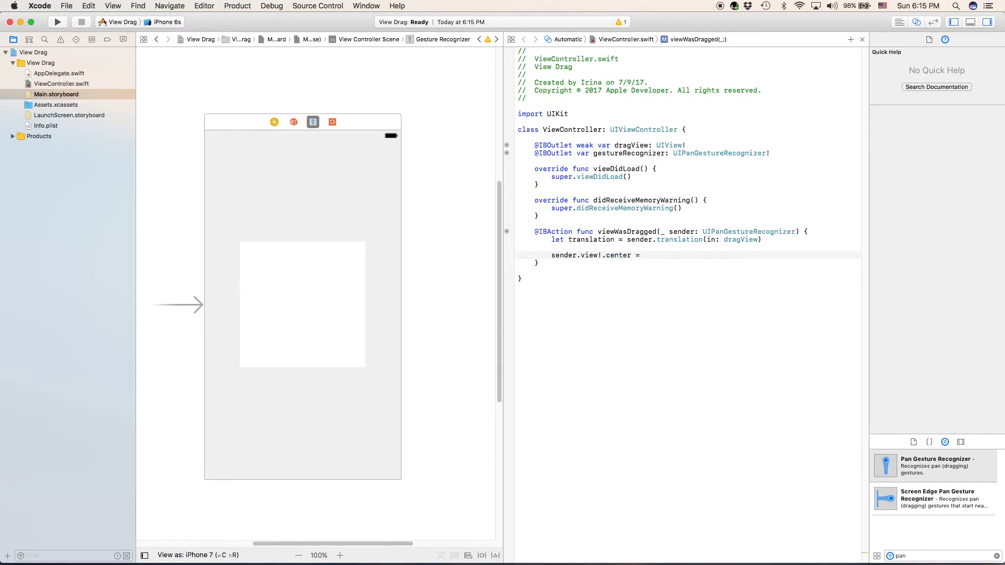
type("CGPoint(")
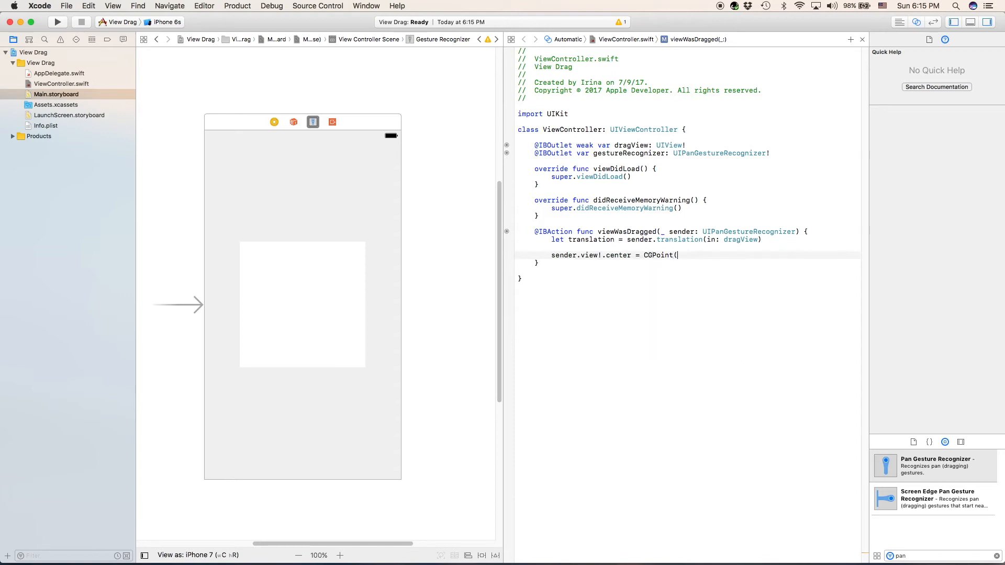
type(")")
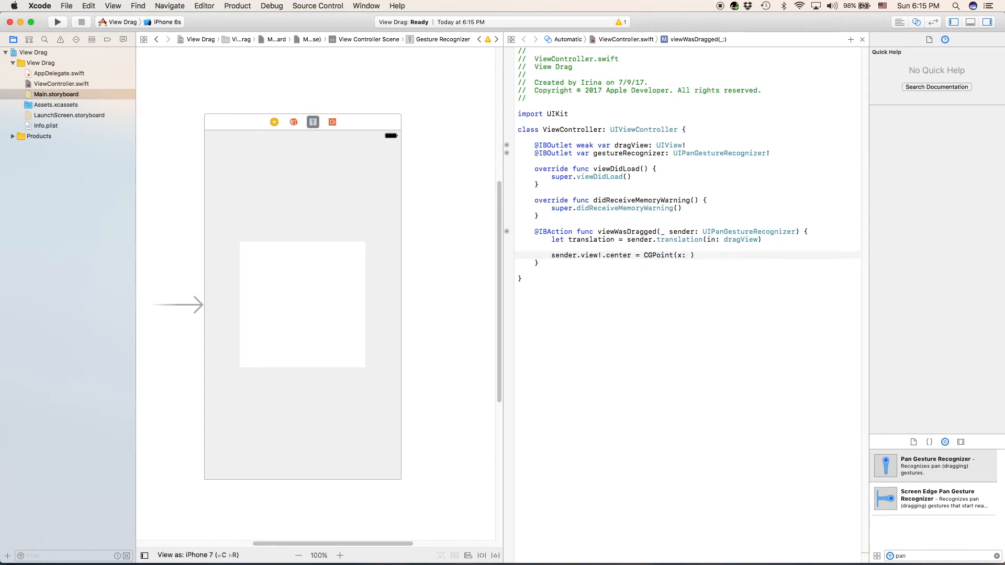
type("sender.view!/")
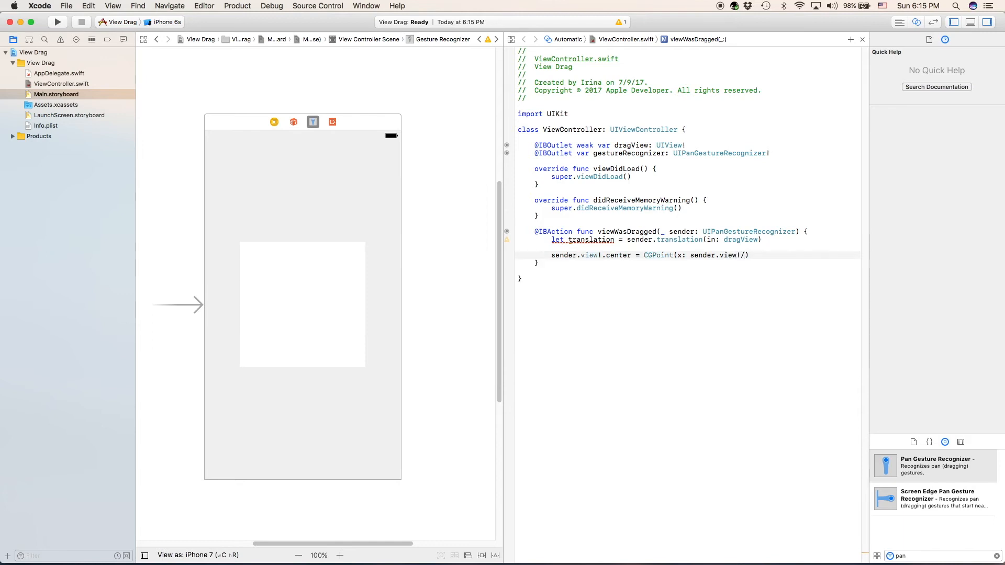
type(".center.x, y: sender.")
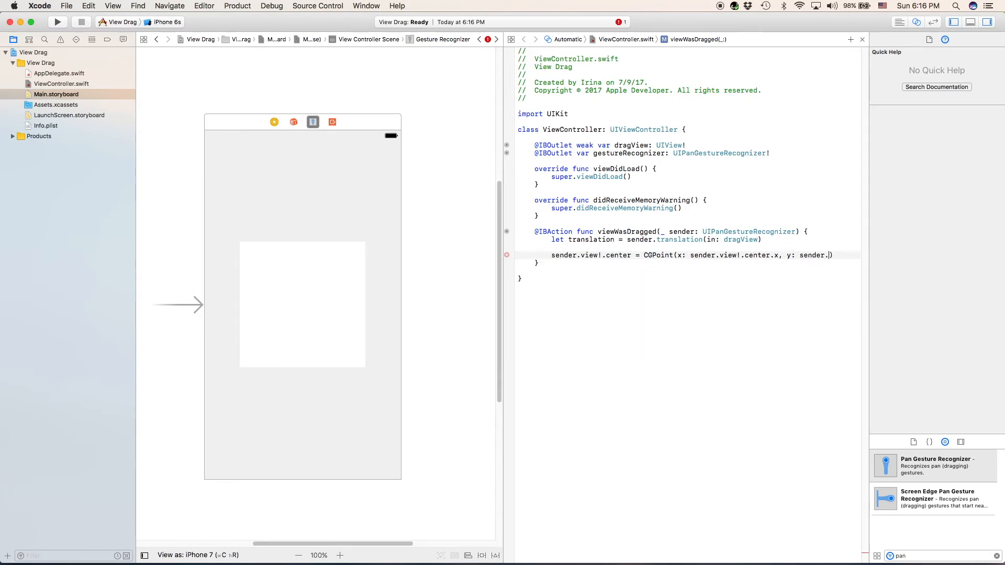
type("view!")
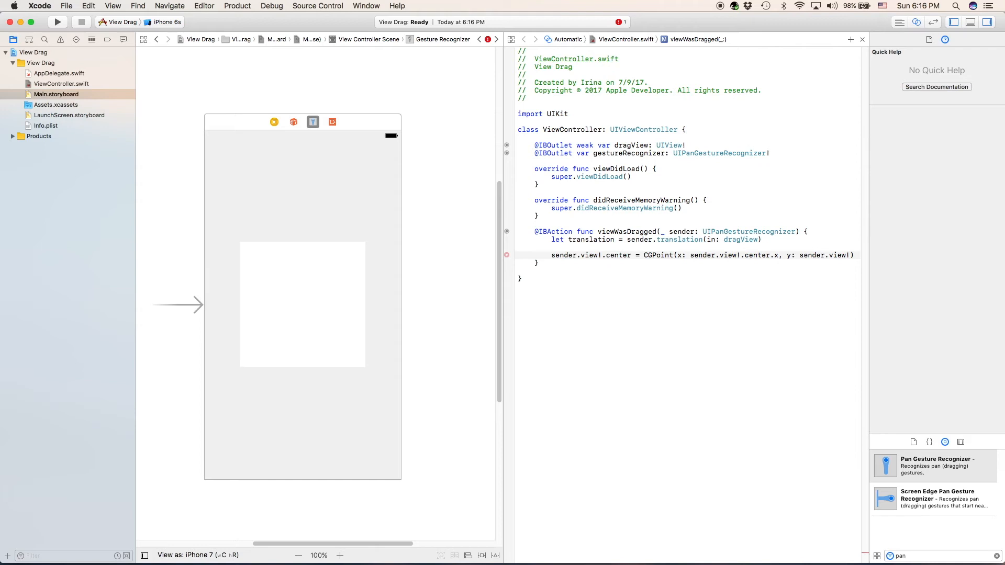
type("center.")
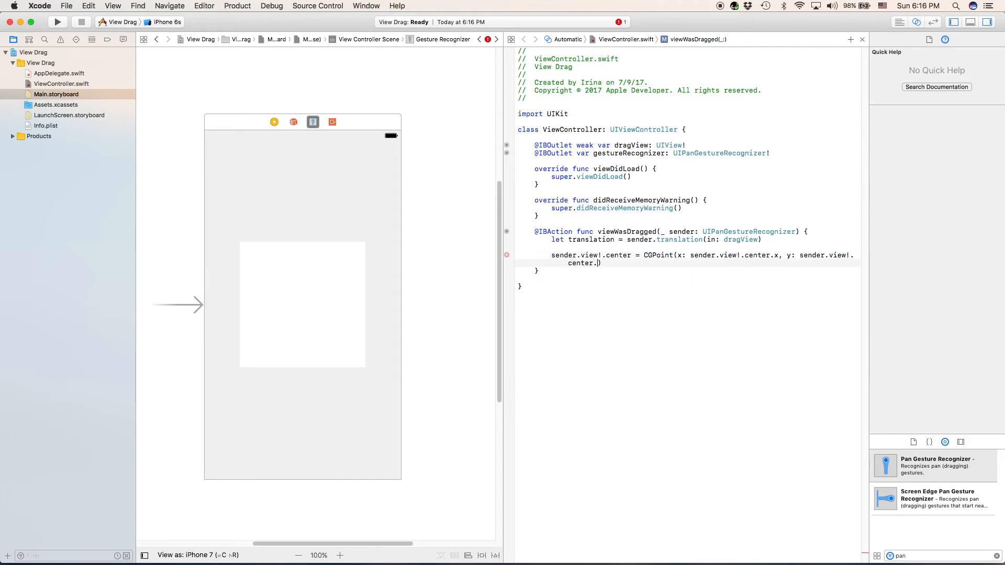
type("y")
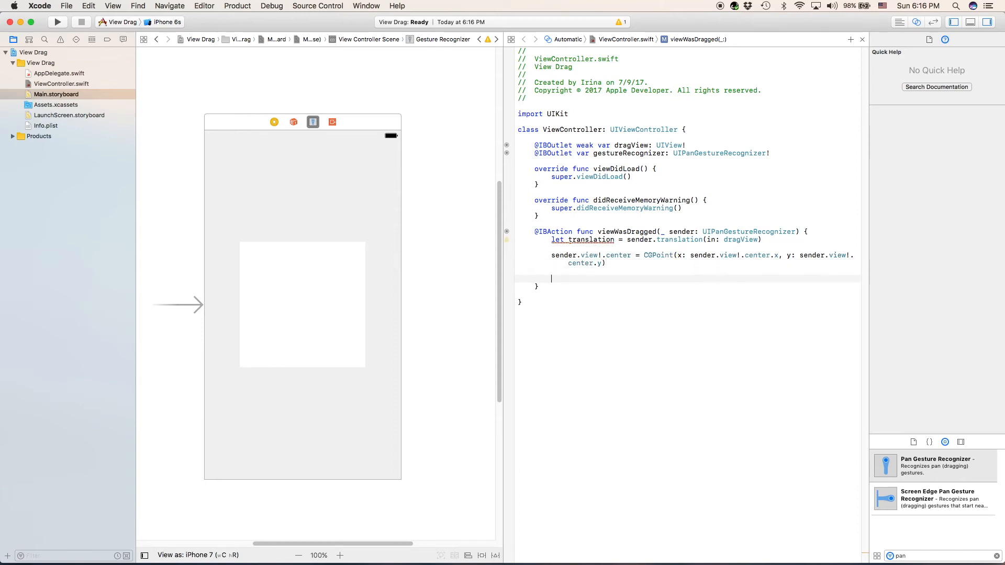
Add sender.setTranslation(CGPoint.zero, in: self.view) after the center update
type("sen")
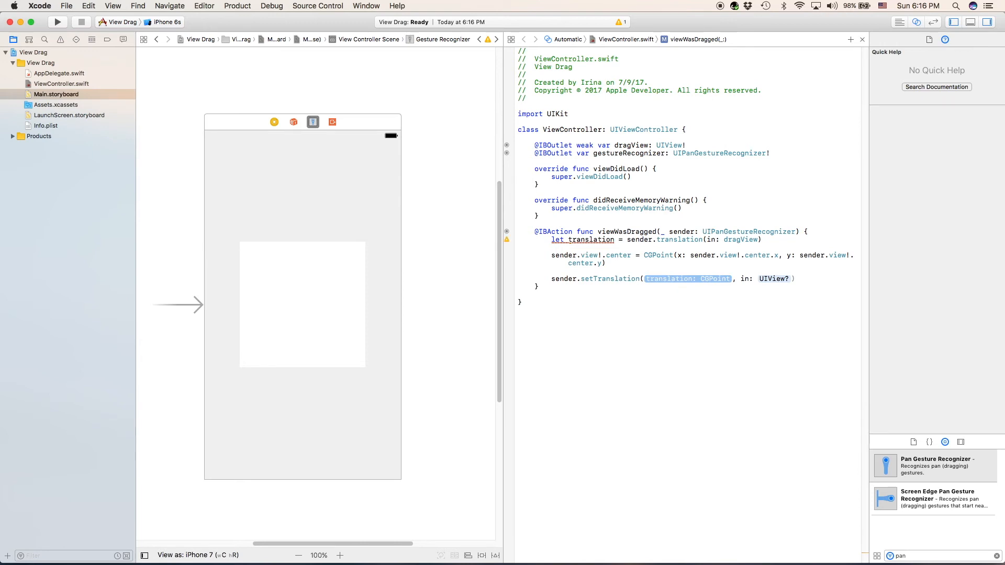
type("CG")
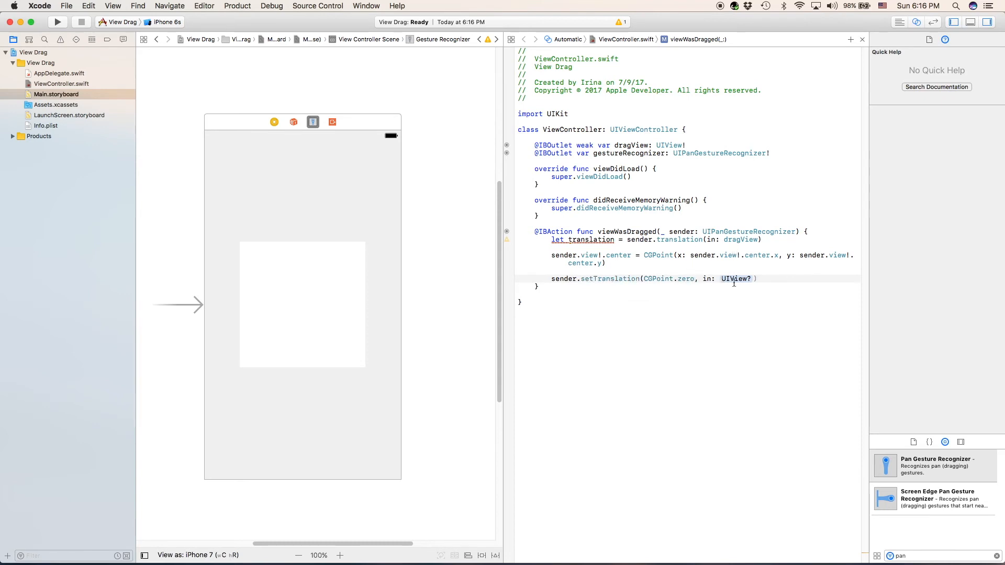
double_click(735, 278)
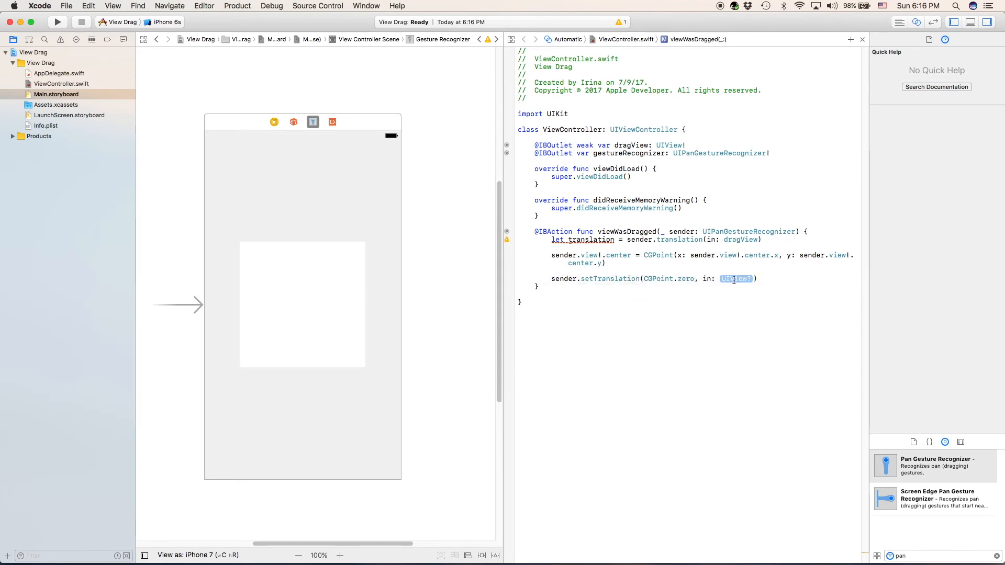
type("self")
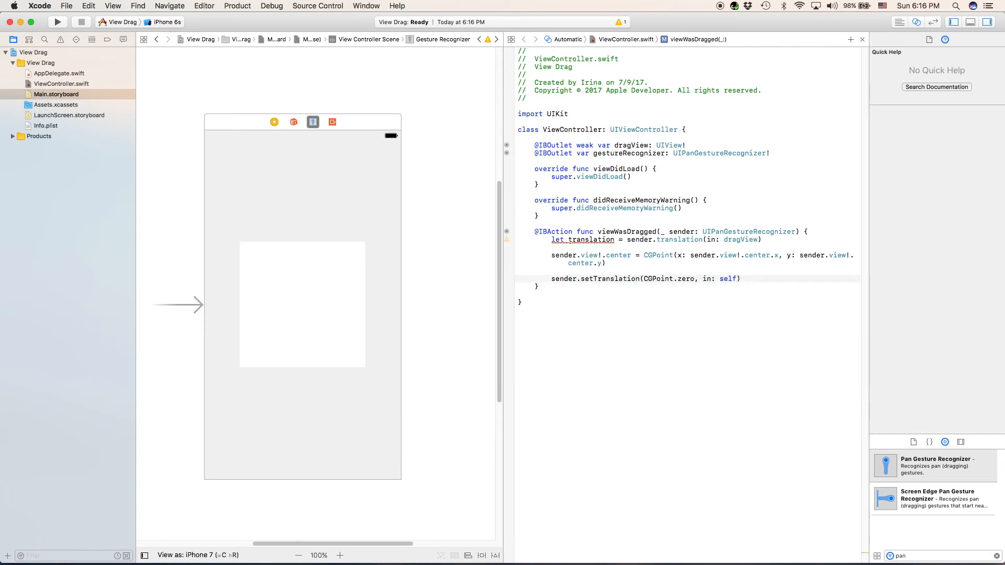
type(".view")
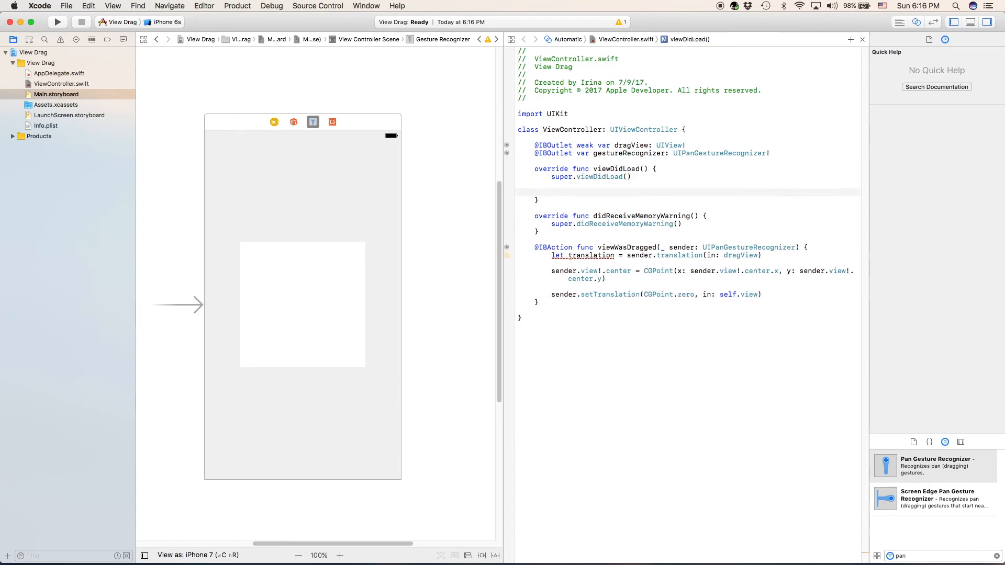
Start the dragView.layer shadow styling block at the top of viewDidLoad
left_click(552, 192)
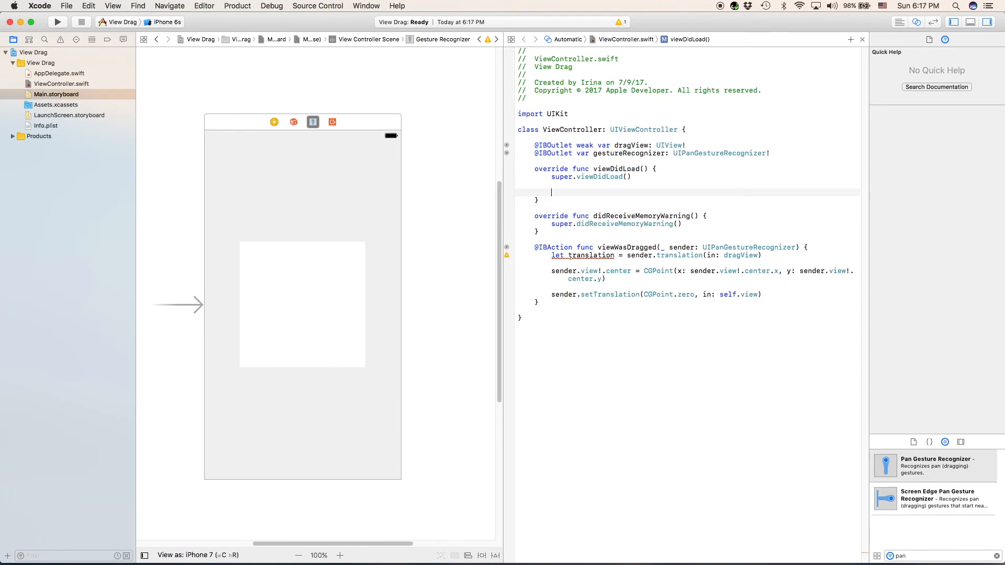
type("dragView.layer.shadowOpacity = 0.3")
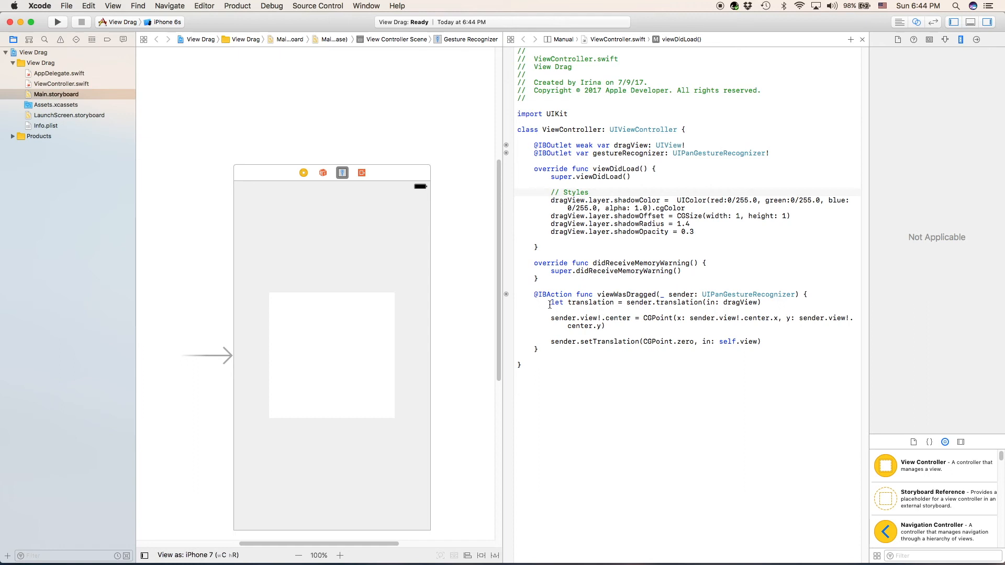
Make the new center center.x + translation.x and center.y + translation.y
double_click(576, 318)
type(" + t")
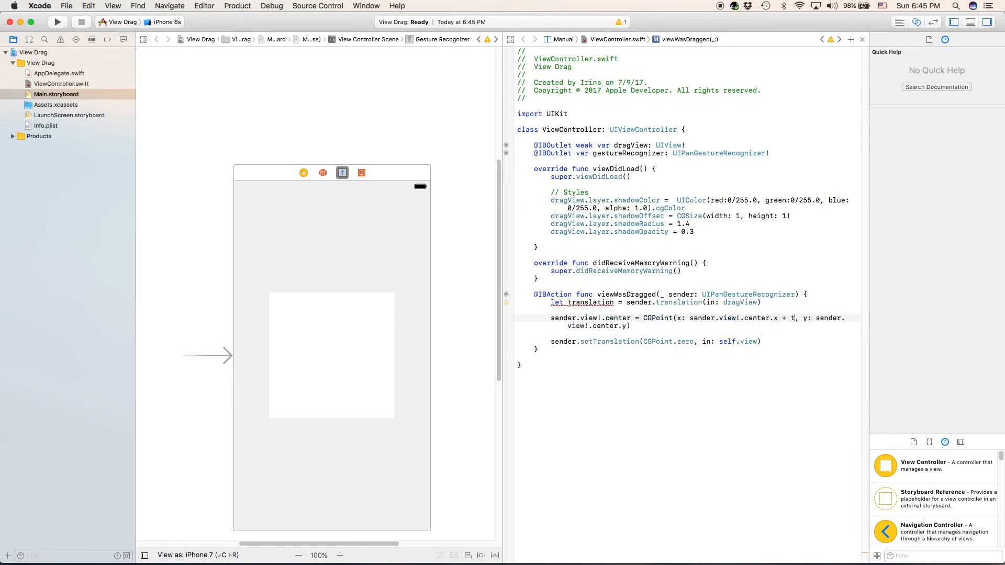
type("ranslation.x")
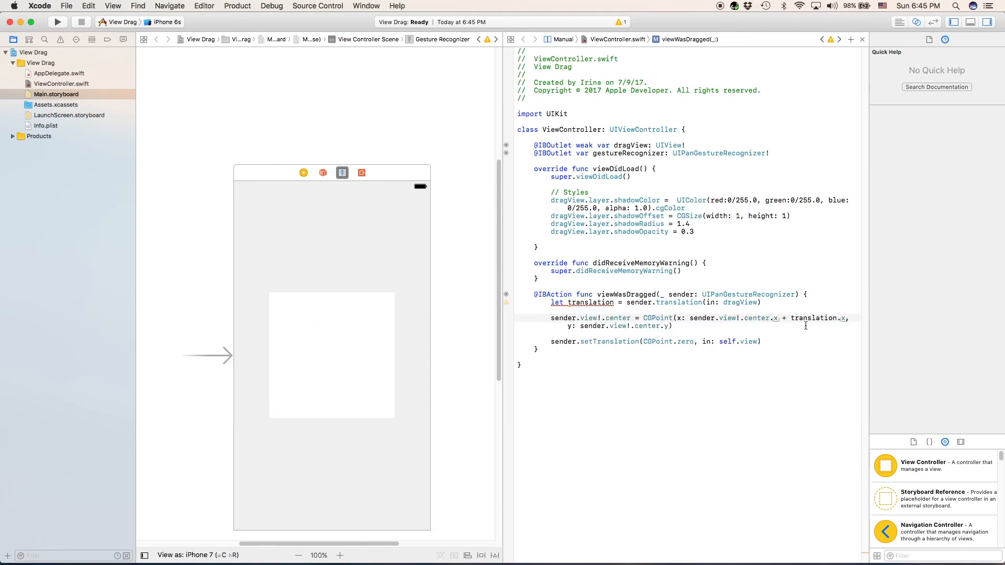
double_click(813, 319)
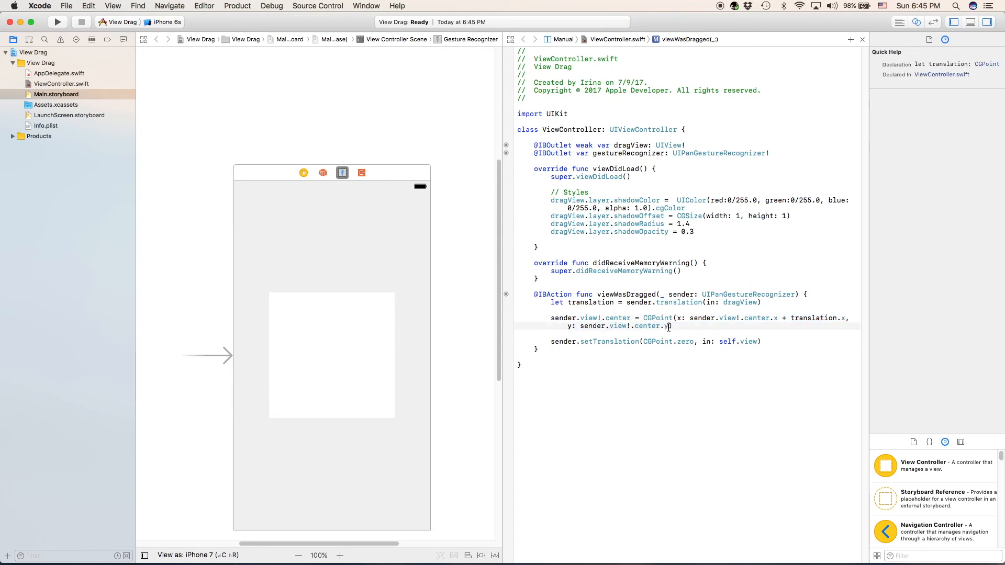
type("+")
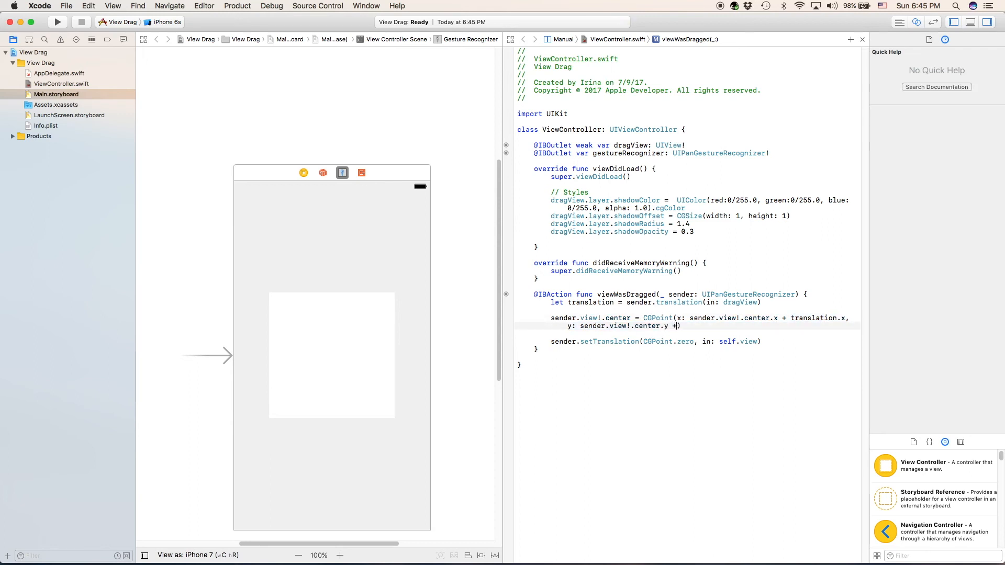
type("translation.y")
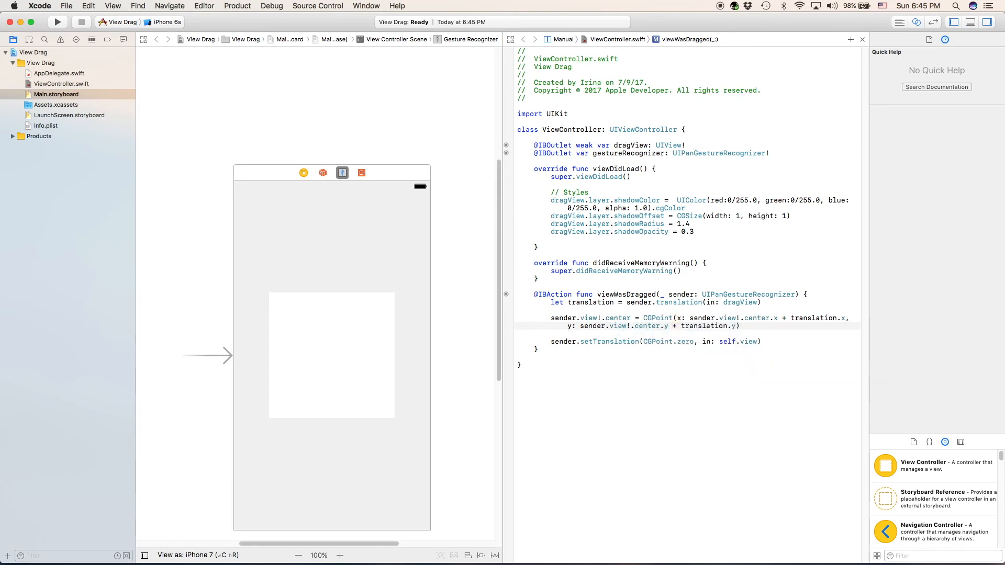
left_click(739, 325)
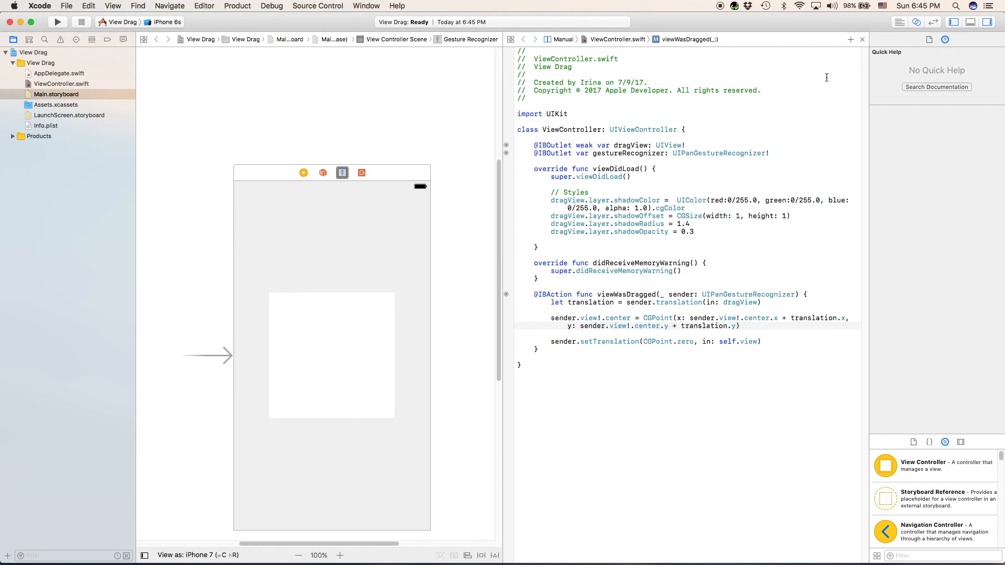
Build and run the View Drag app on the iPhone 6s simulator
left_click(165, 22)
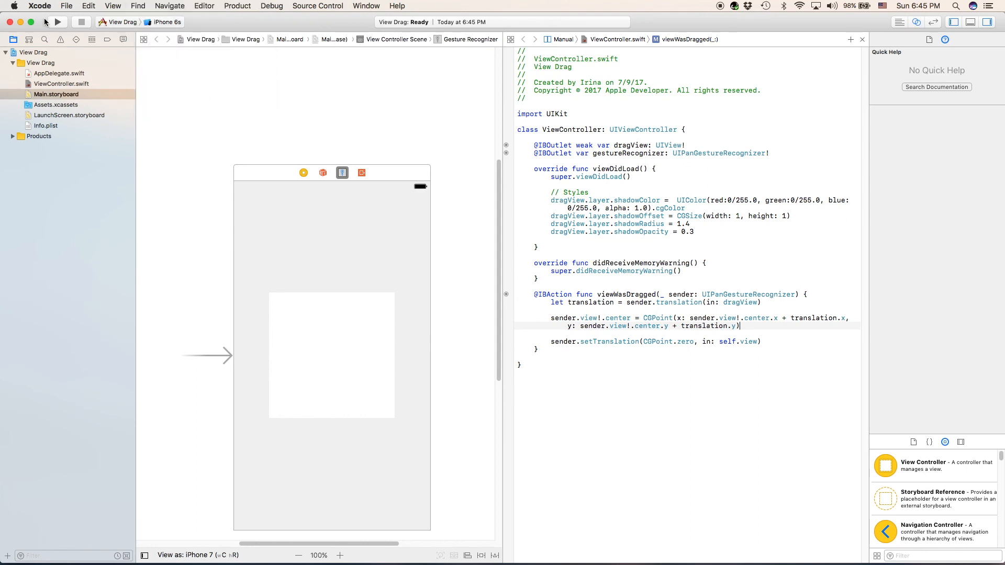
left_click(57, 22)
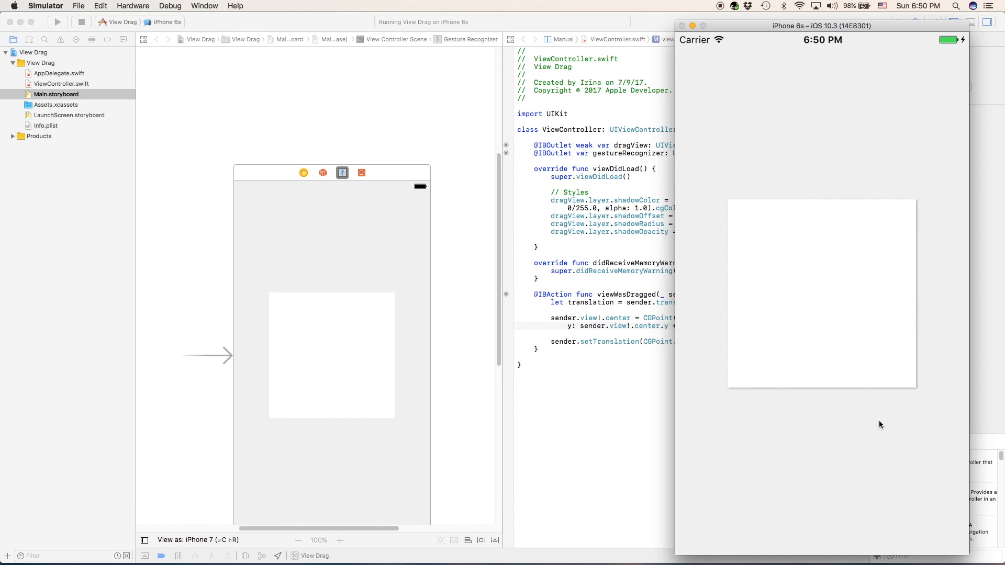
mouse_move(891, 263)
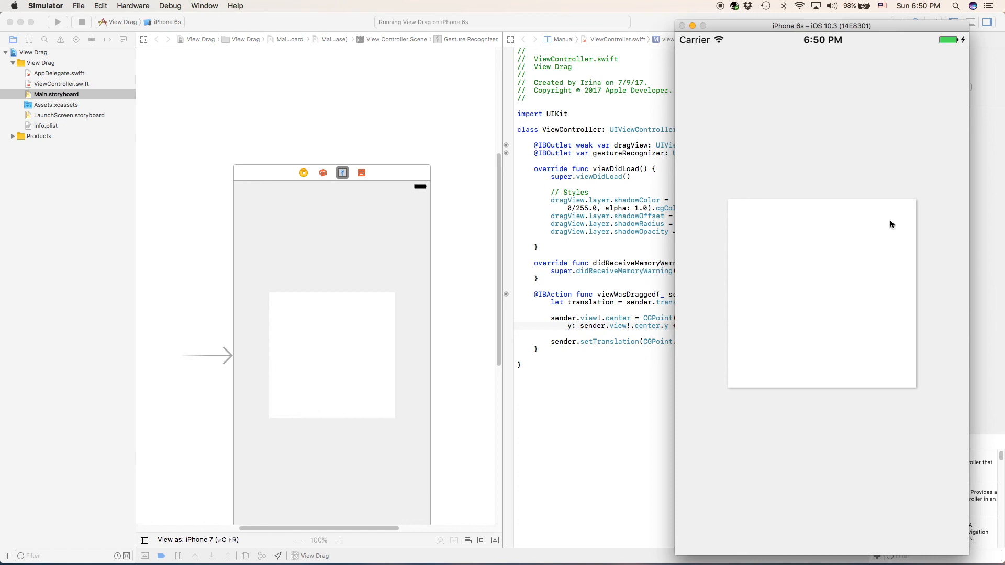
Drag the white square down and left to confirm the pan gesture moves it
left_click_drag(891, 224, 869, 204)
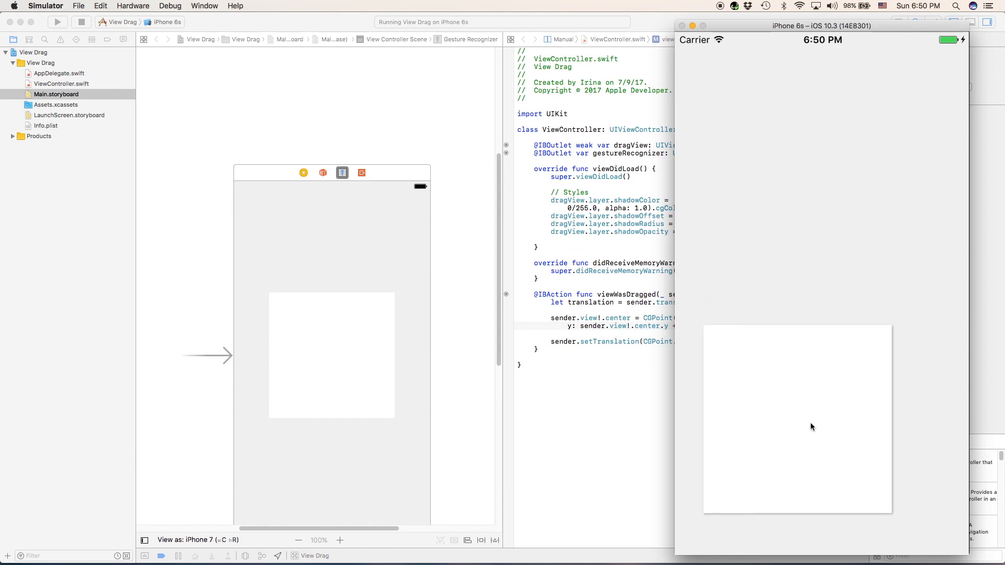
mouse_move(823, 430)
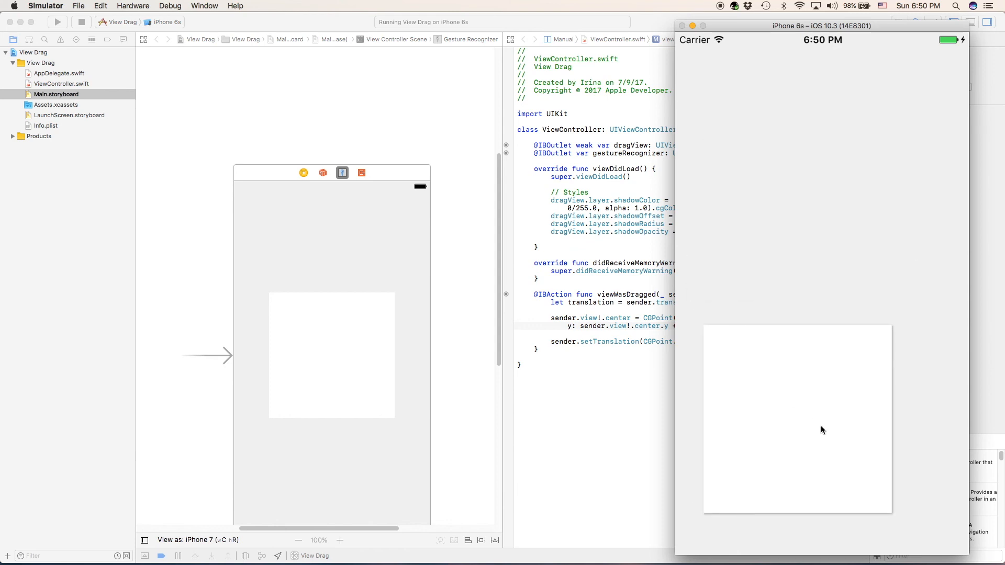